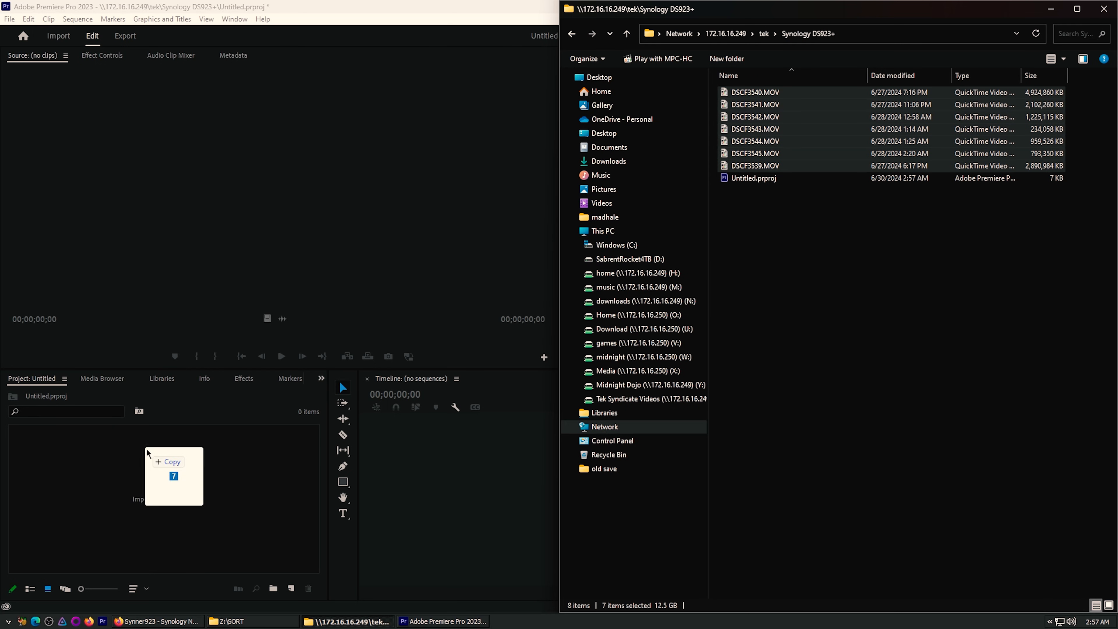
Import the DS923+ MOV clips into the project and scrub through clip DSCF3539.
right_click(133, 457)
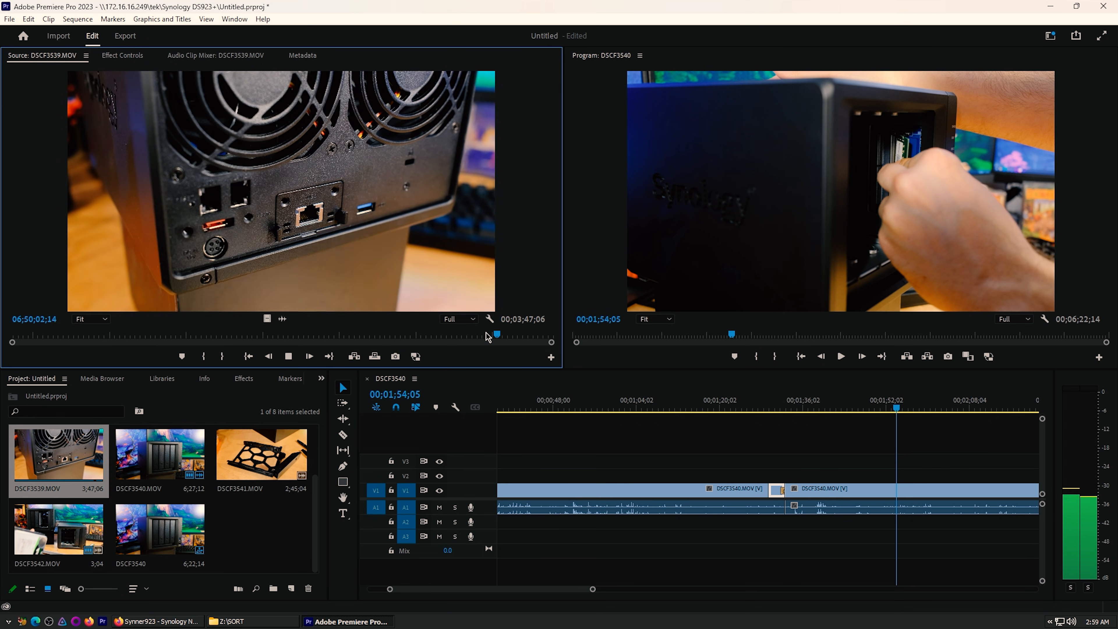
drag(496, 335, 502, 336)
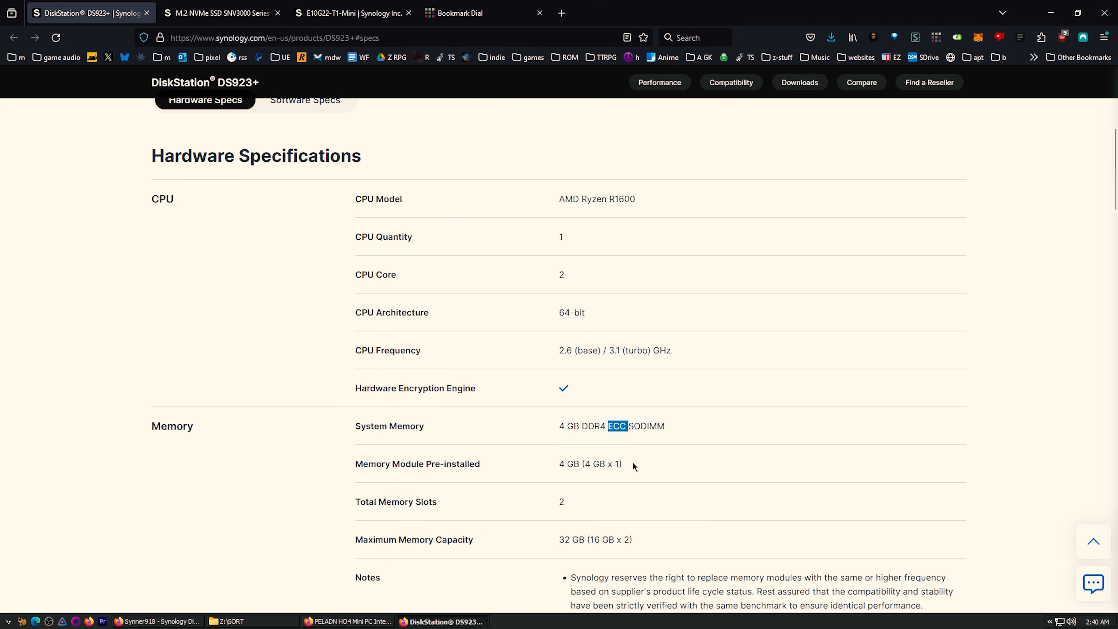
mouse_move(460, 21)
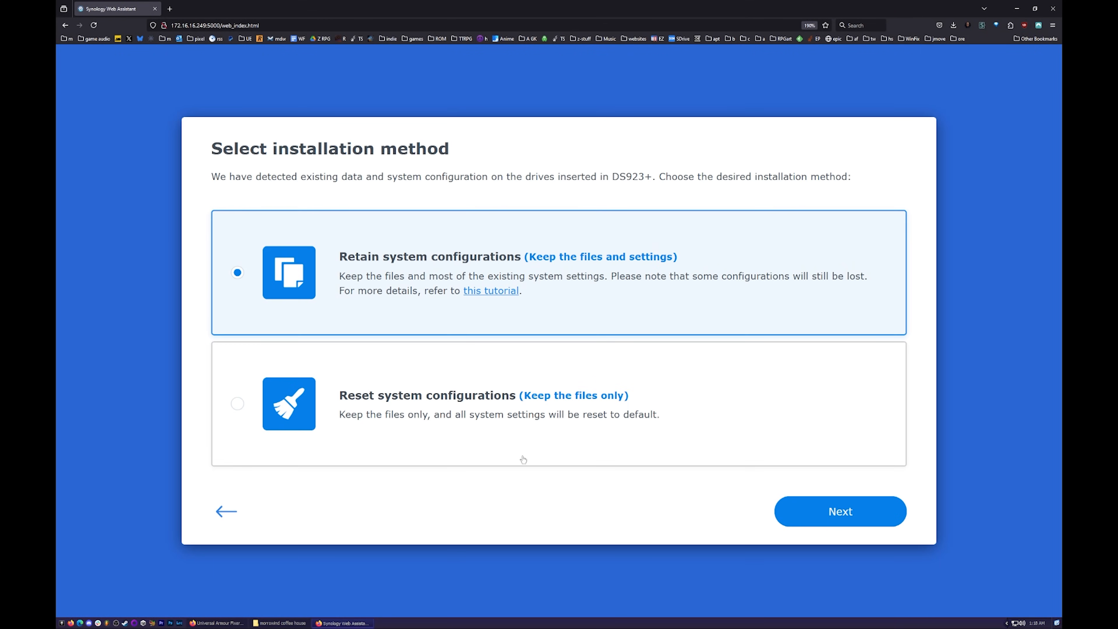
Choose 'Retain system configurations' to keep files and settings when reinstalling DSM.
click(840, 511)
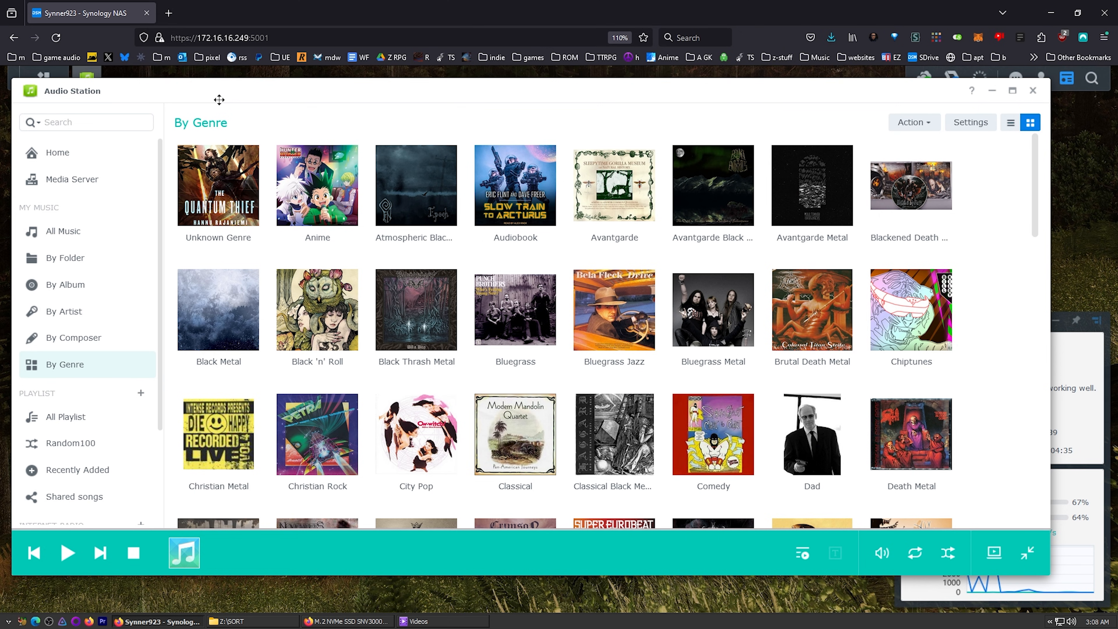
mouse_move(811, 186)
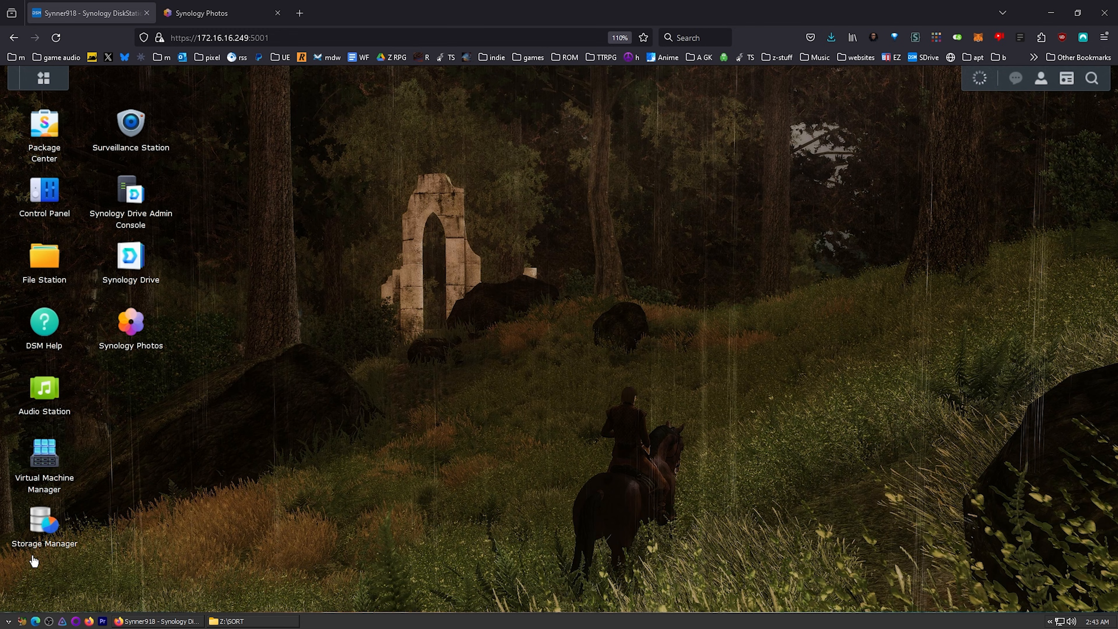
mouse_move(44, 125)
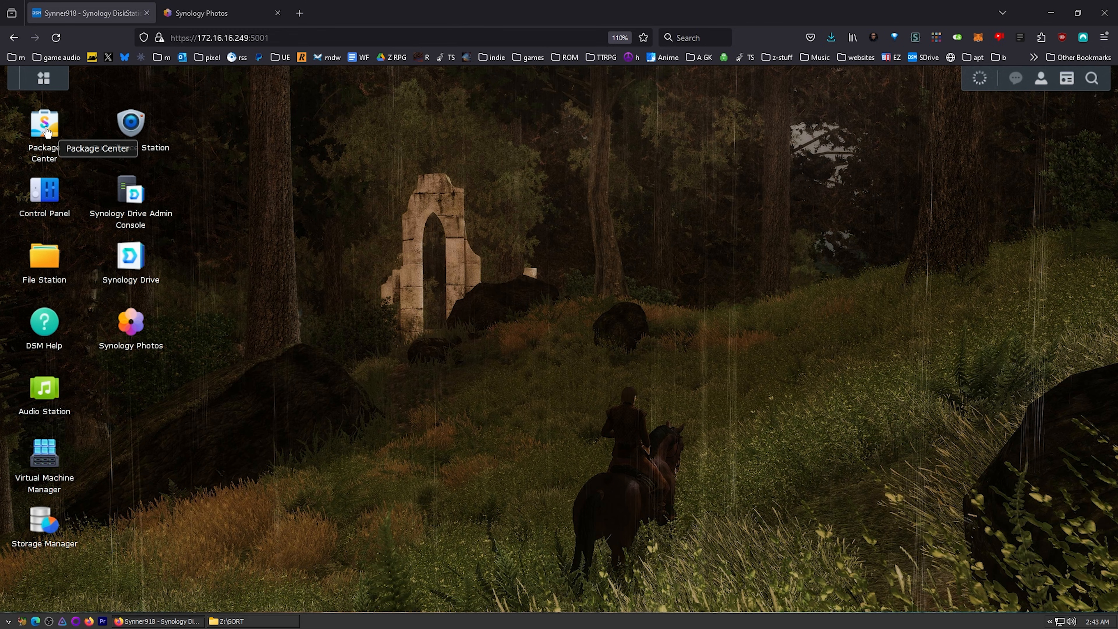
In Package Center's All Packages list, search for 'plex' and then 'jellyfin'.
click(44, 123)
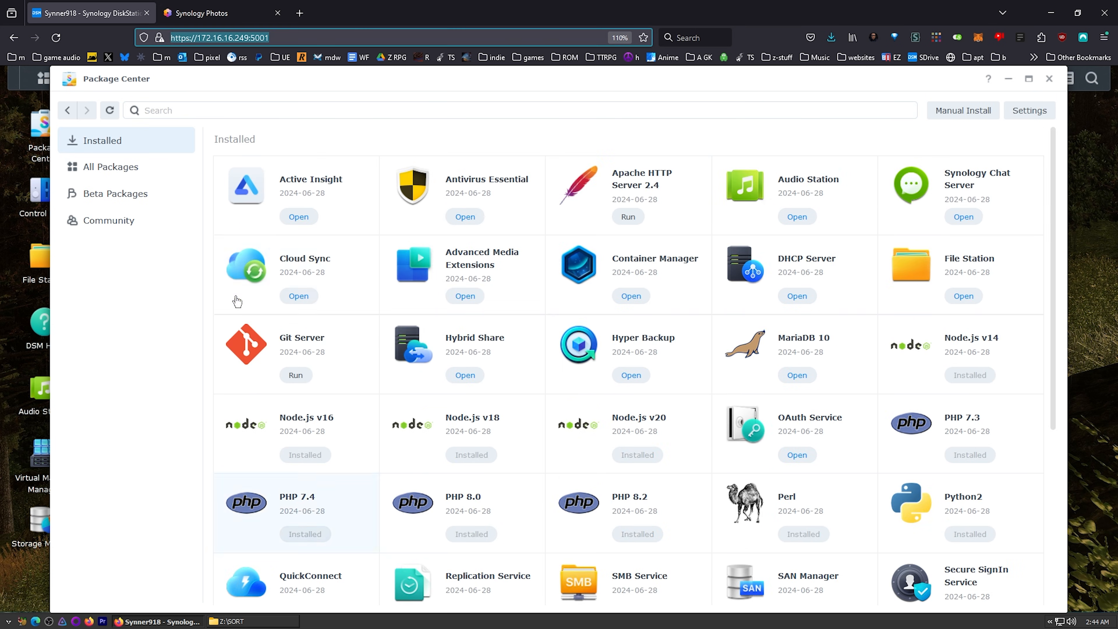
click(111, 166)
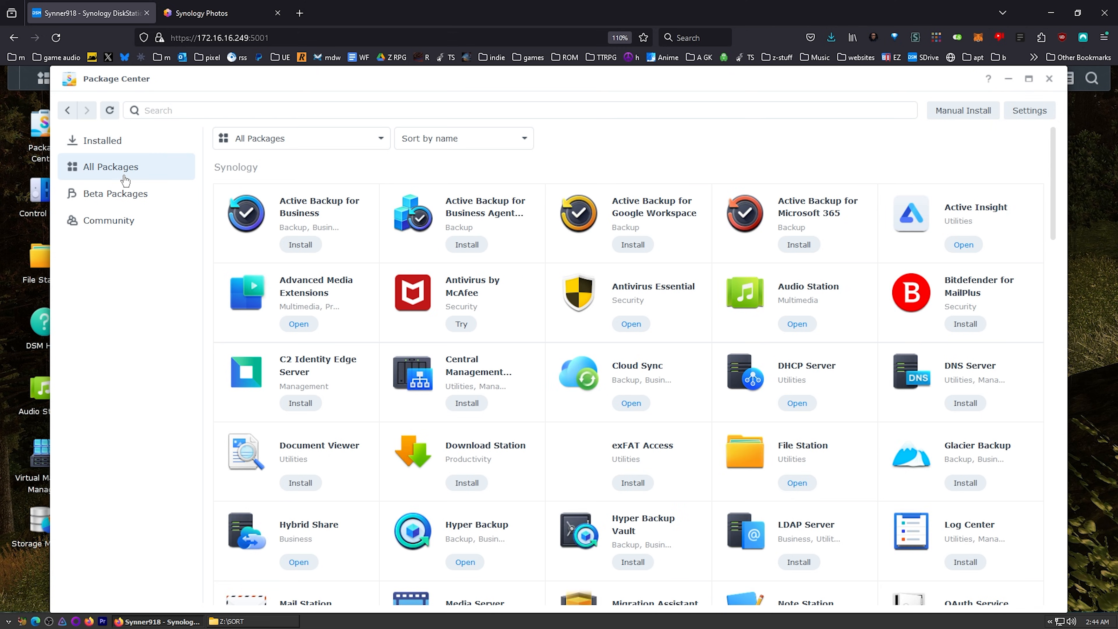
text(plex)
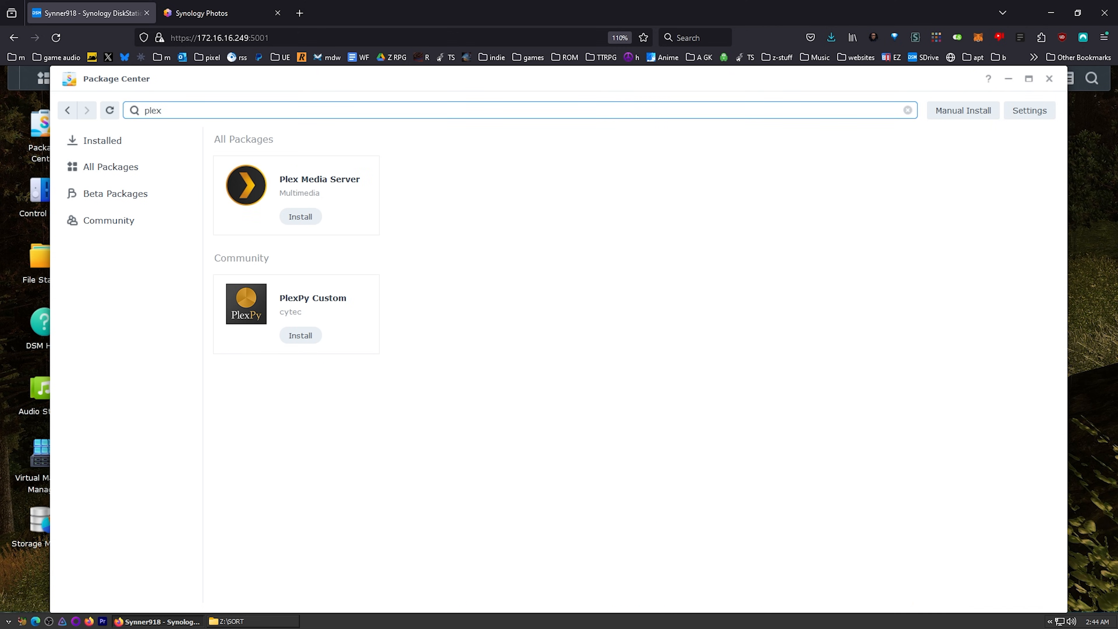
text(jellyfin)
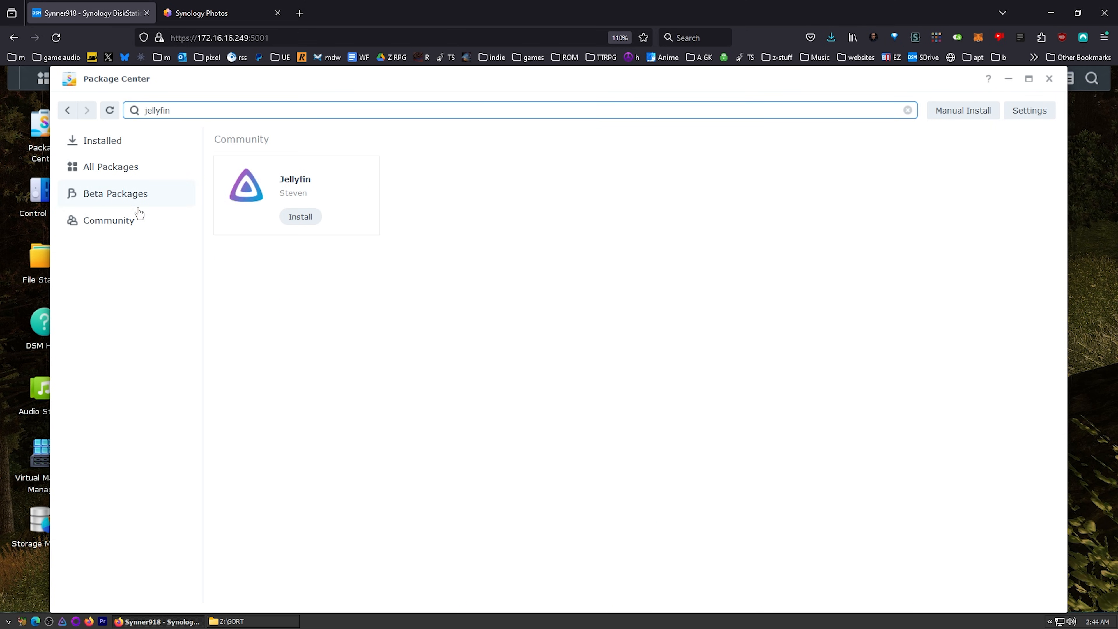
Browse the Beta Packages and Community package lists.
click(115, 194)
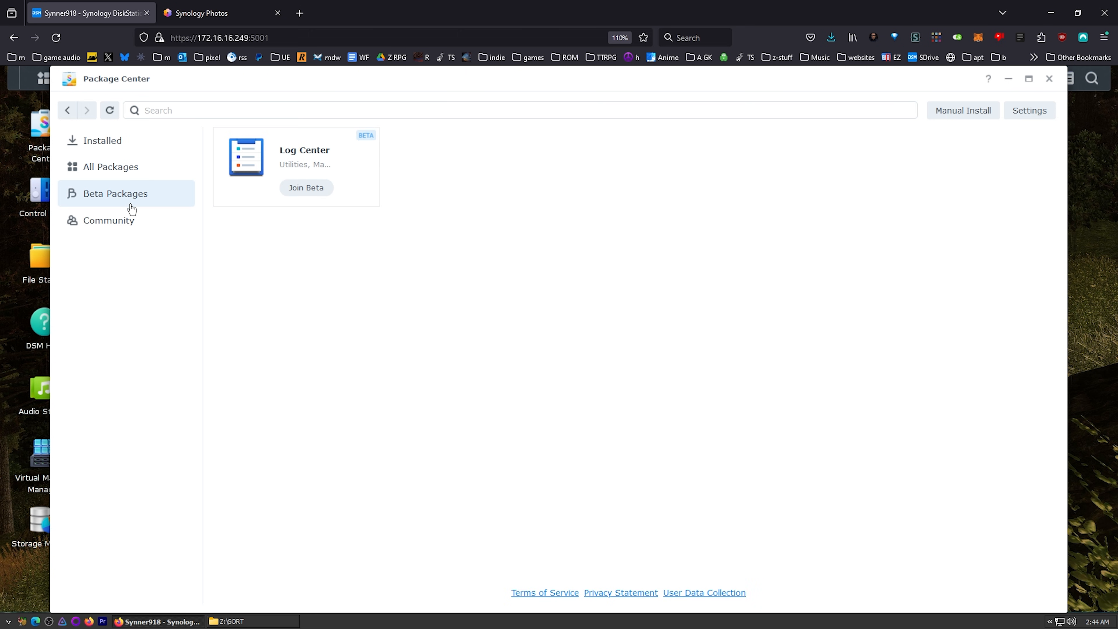
click(108, 220)
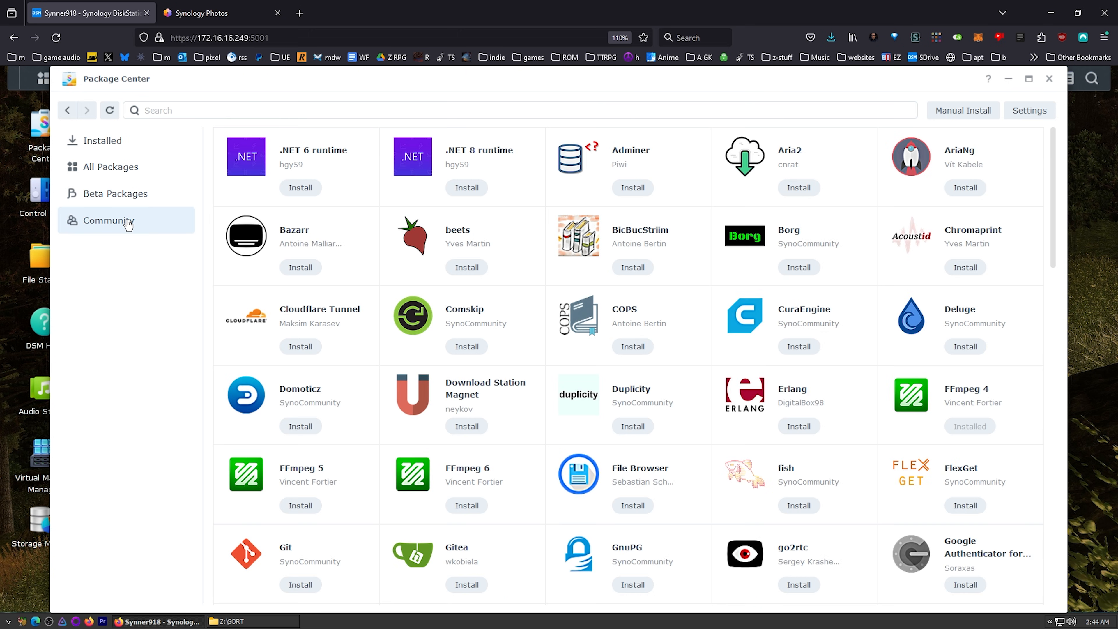
scroll(down, 3)
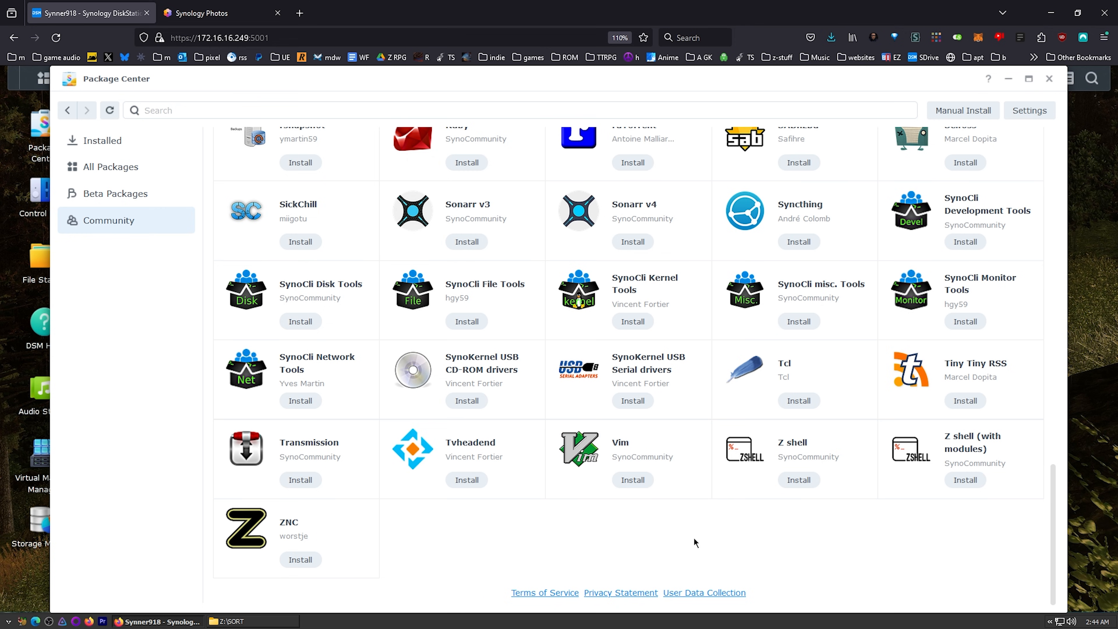
scroll(up, 3)
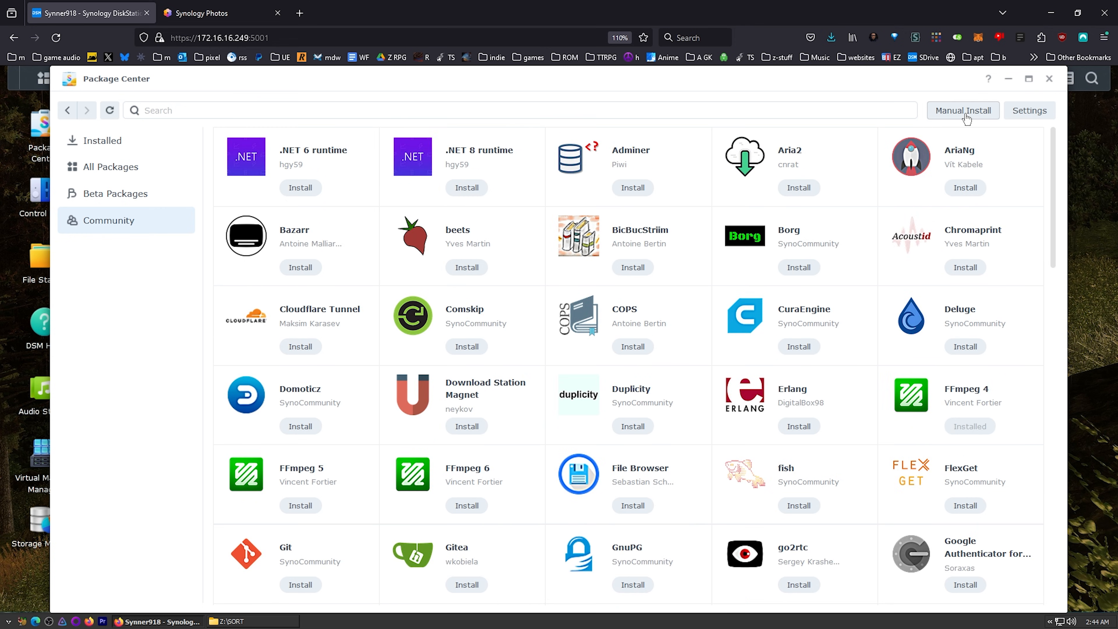
mouse_move(762, 198)
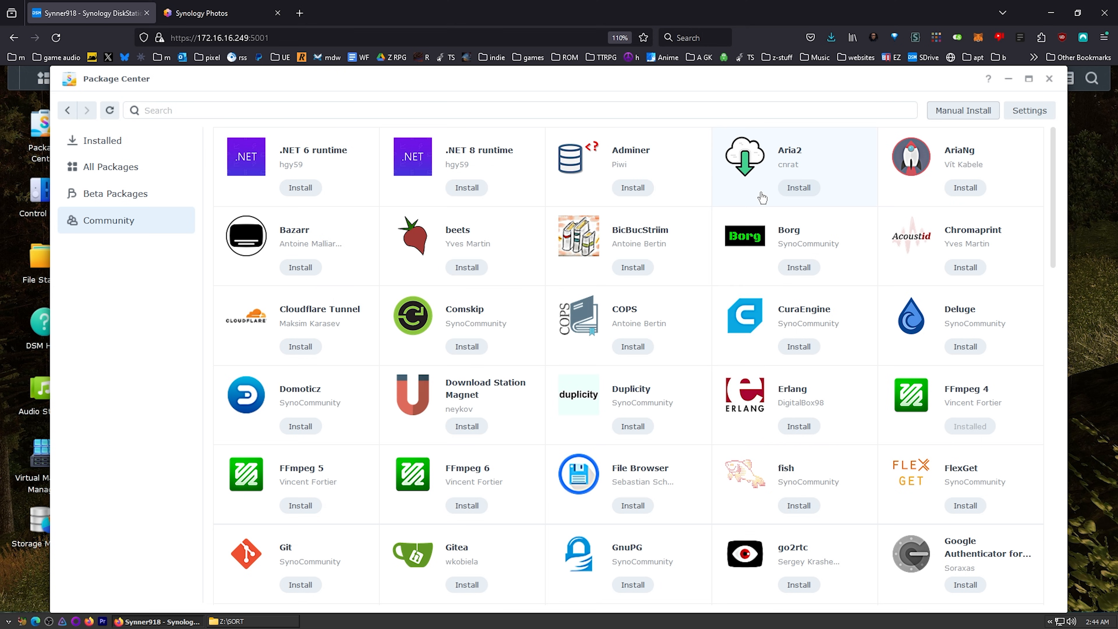
scroll(down, 3)
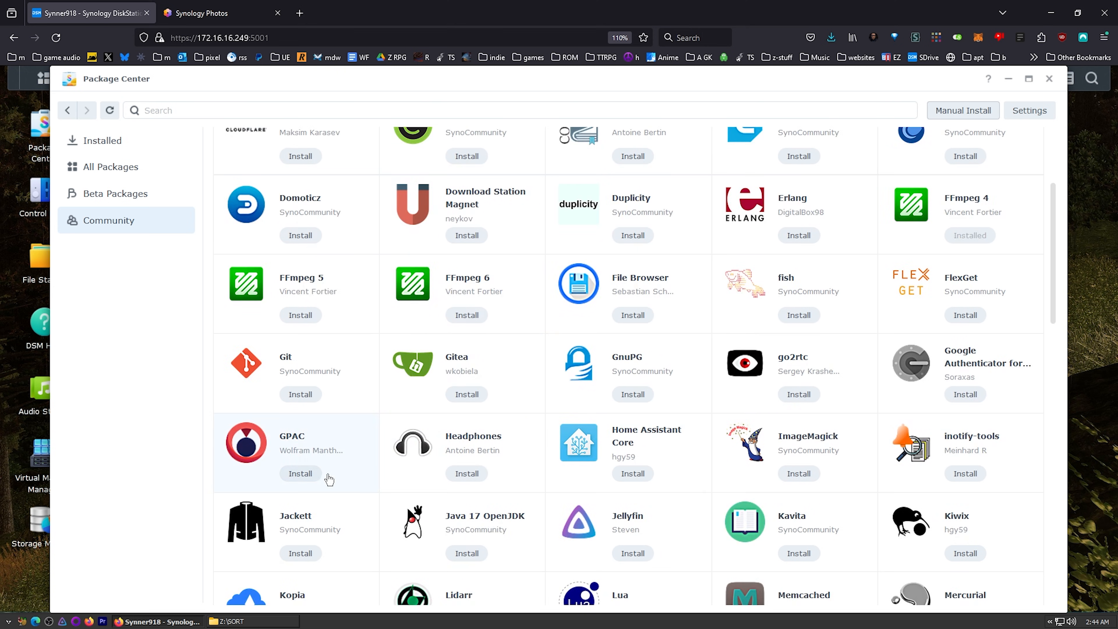
Return to All Packages and search for 'docker'.
click(110, 166)
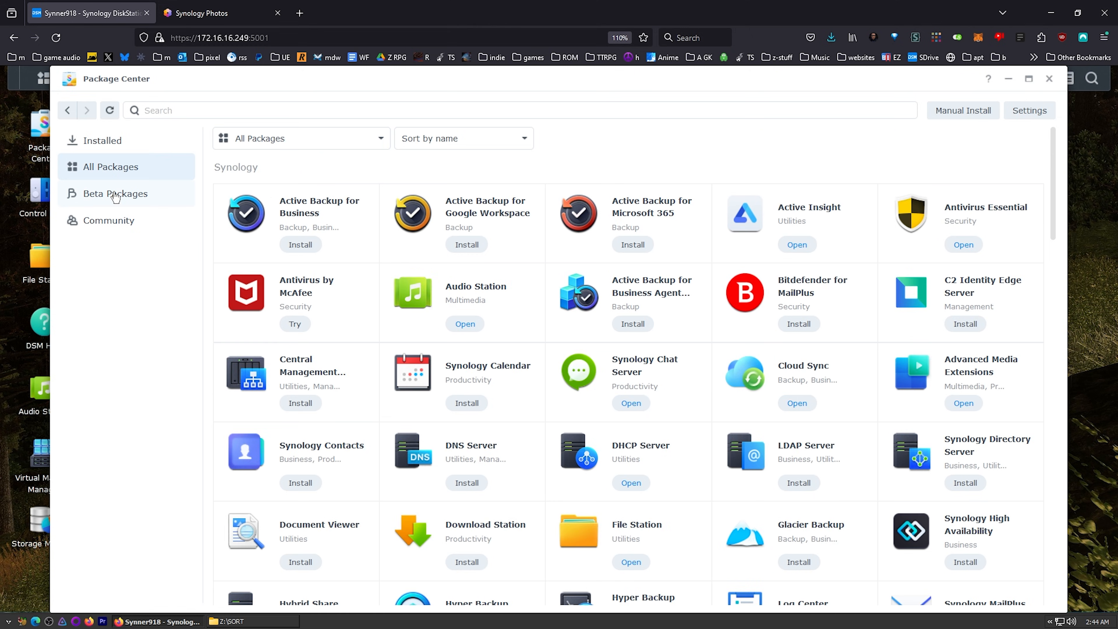
text(docker)
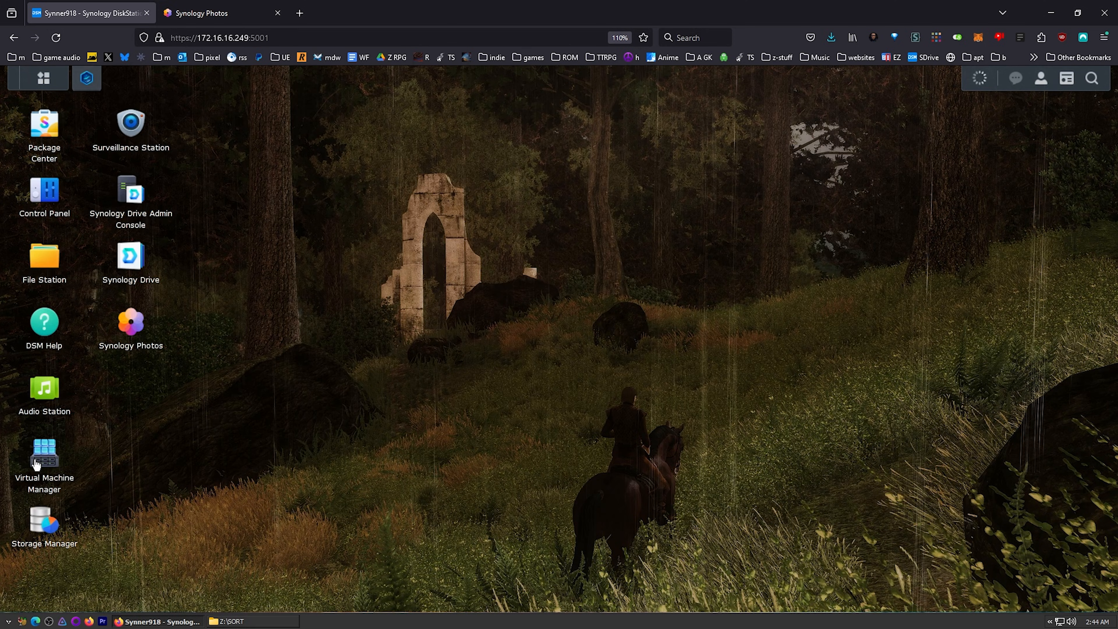
In Virtual Machine Manager, select the UBUNTU 20 VM and review its network settings.
double_click(44, 460)
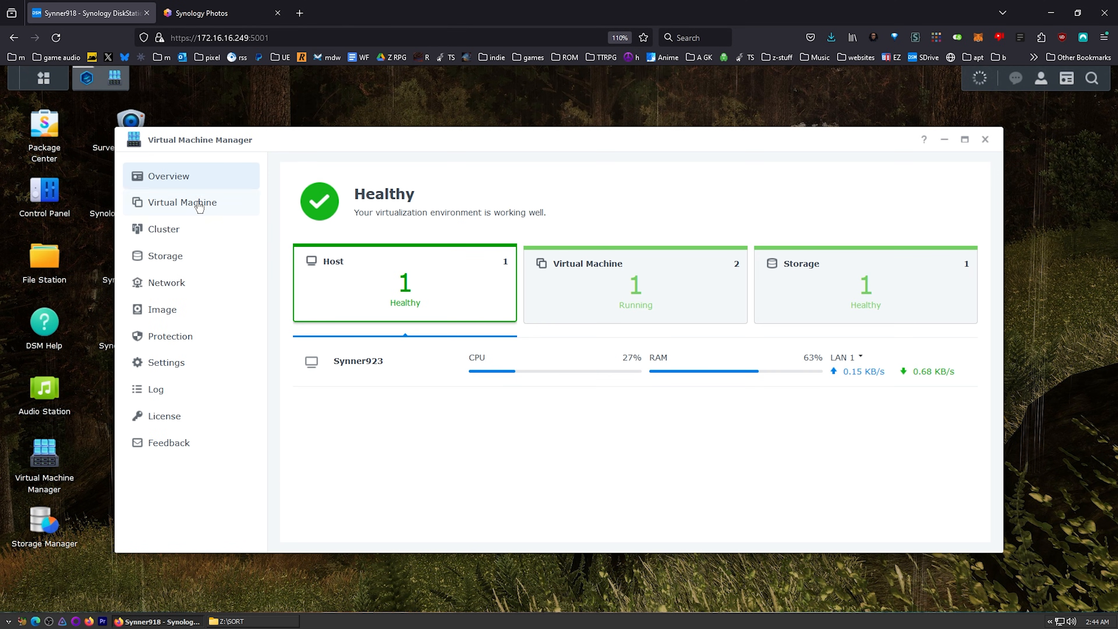
click(183, 202)
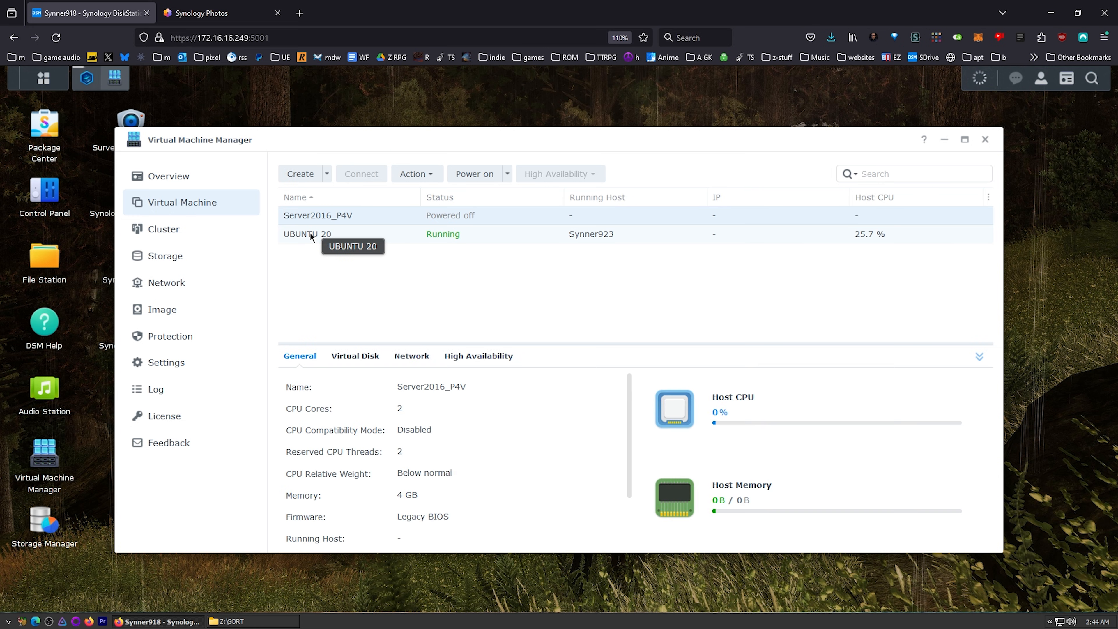
click(307, 234)
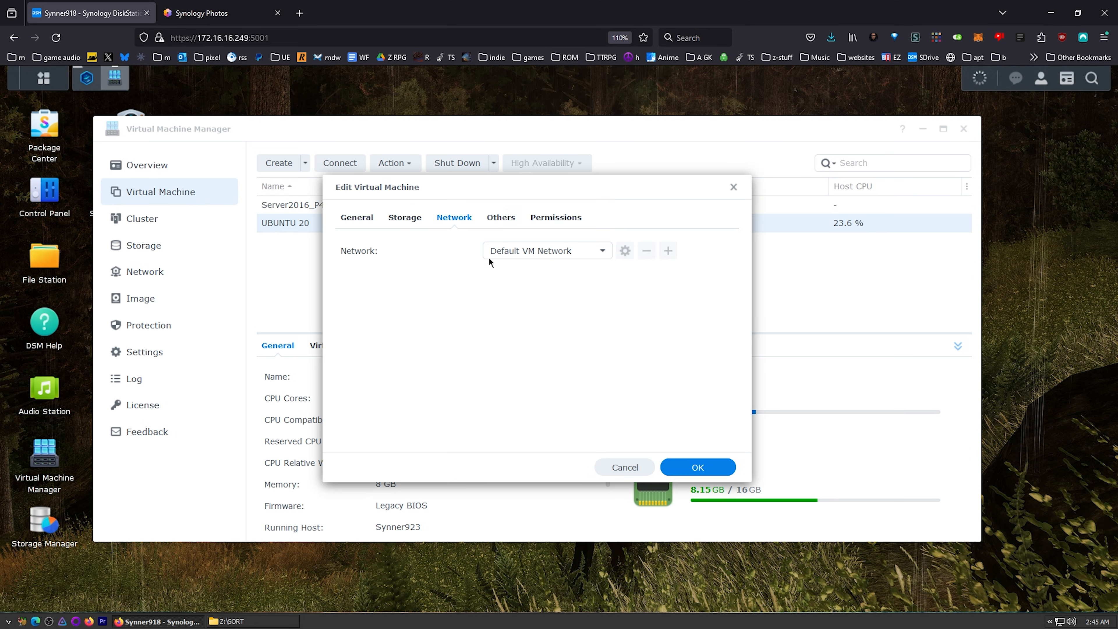
click(546, 250)
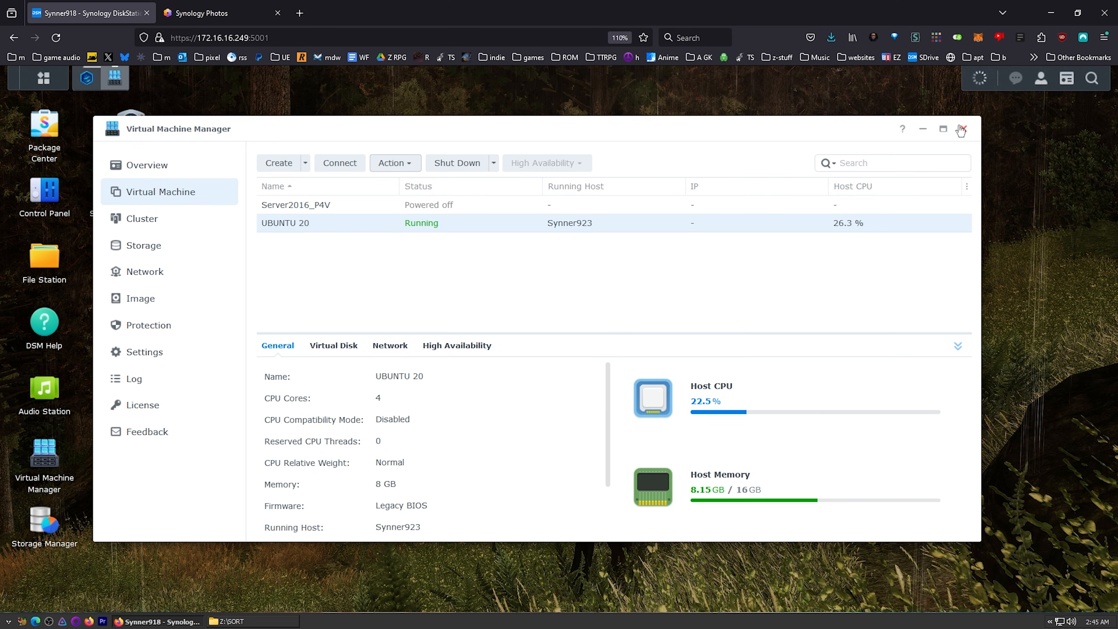
mouse_move(217, 190)
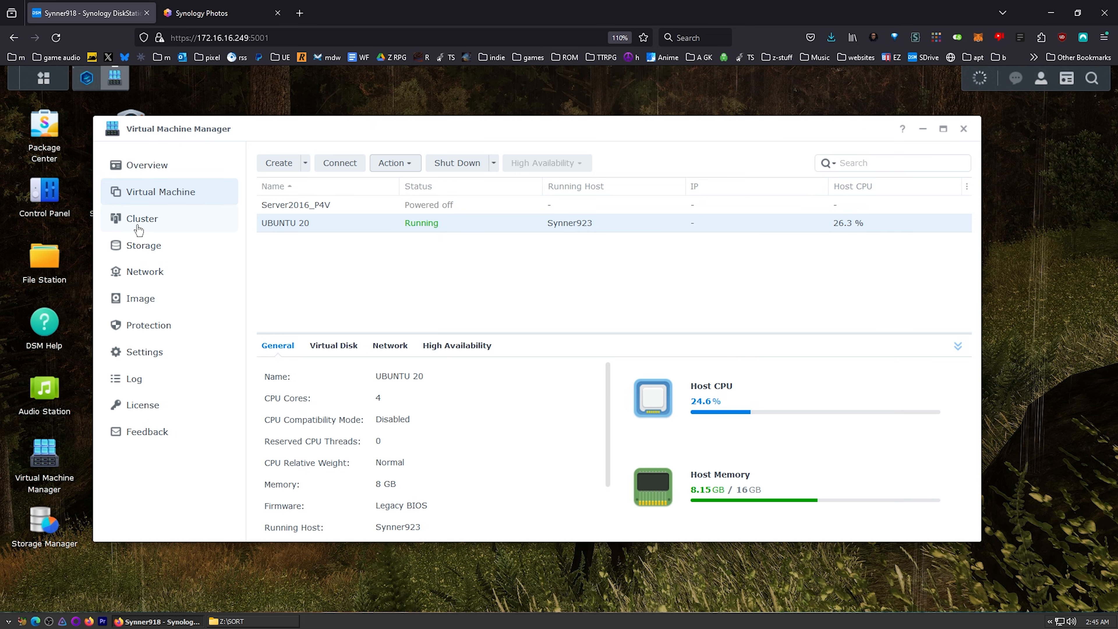
Bring up the virtual networks section and close the window.
click(145, 272)
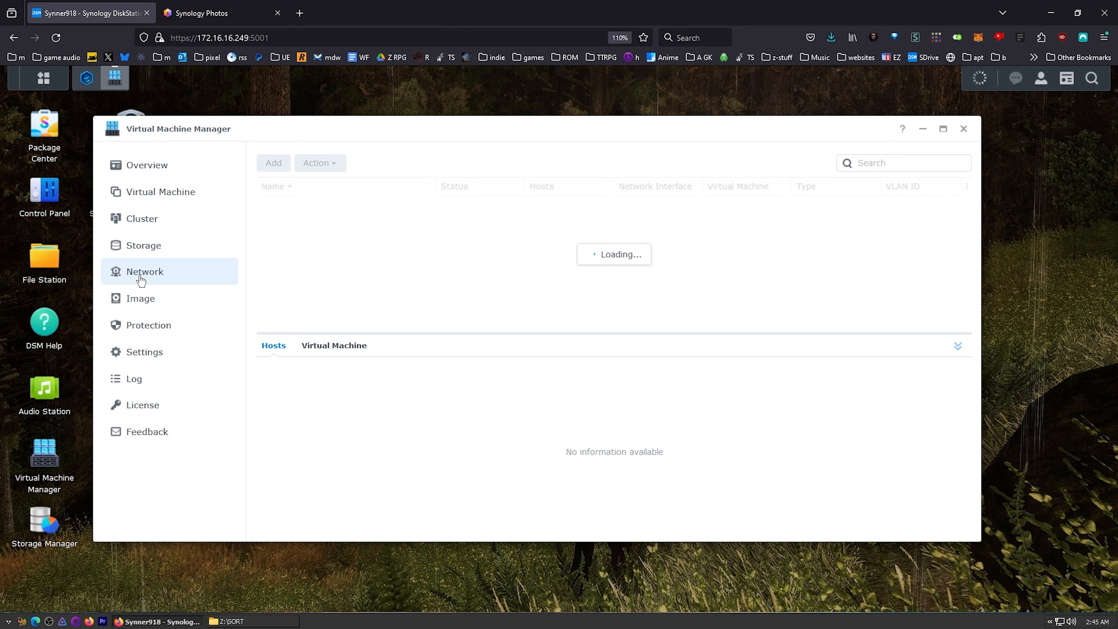
click(963, 129)
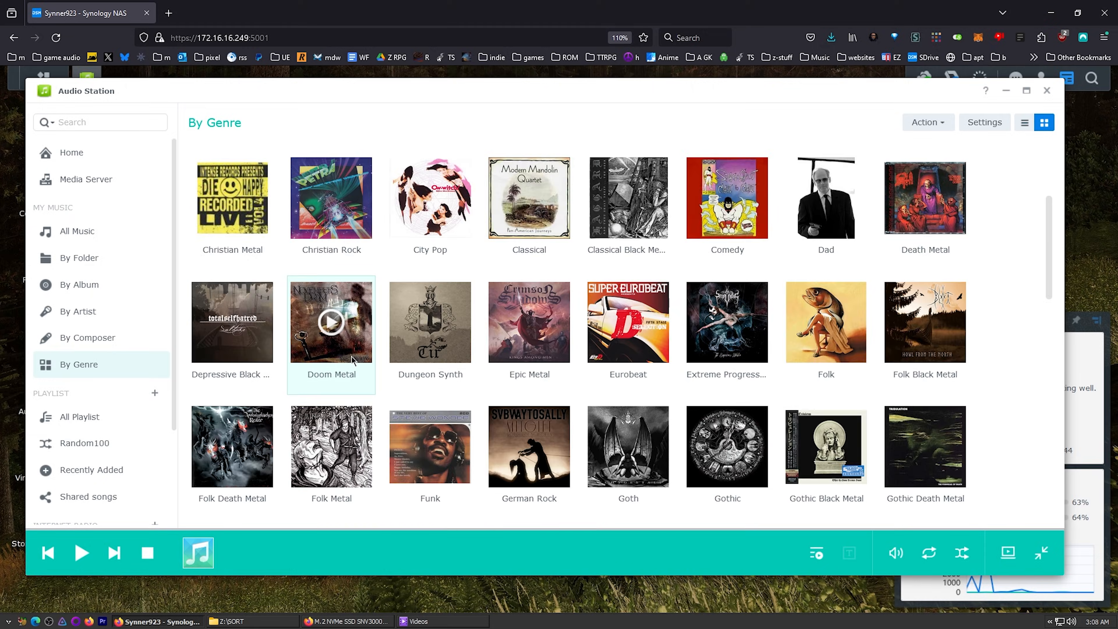
mouse_move(331, 197)
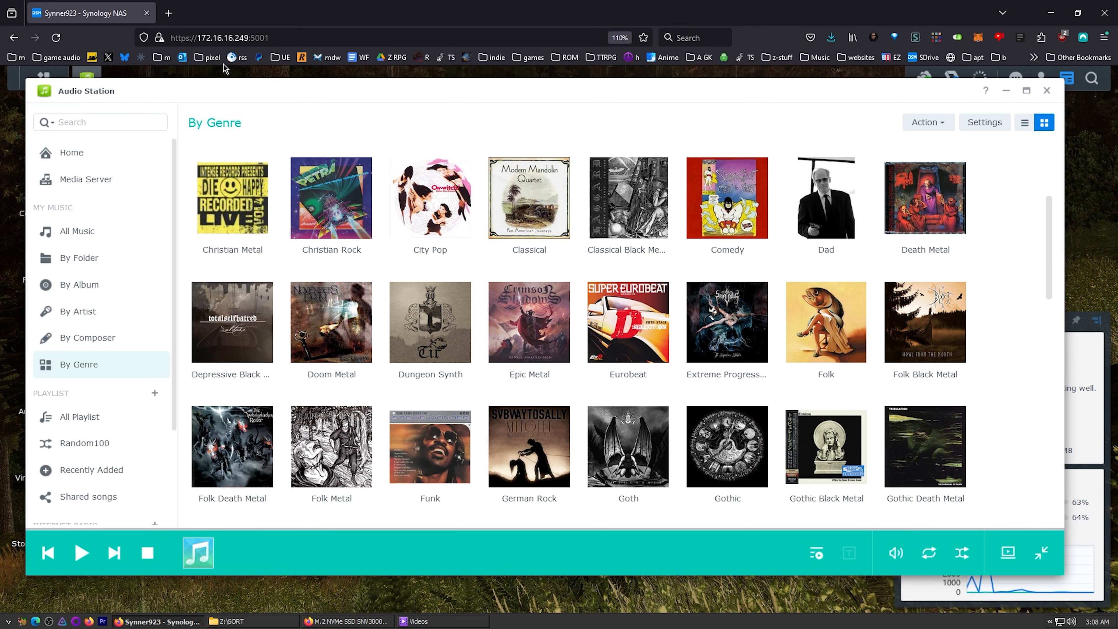
Browse the Blackthorne SNES tracks, then bring up the Random100 playlist in Audio Station.
scroll(down, 3)
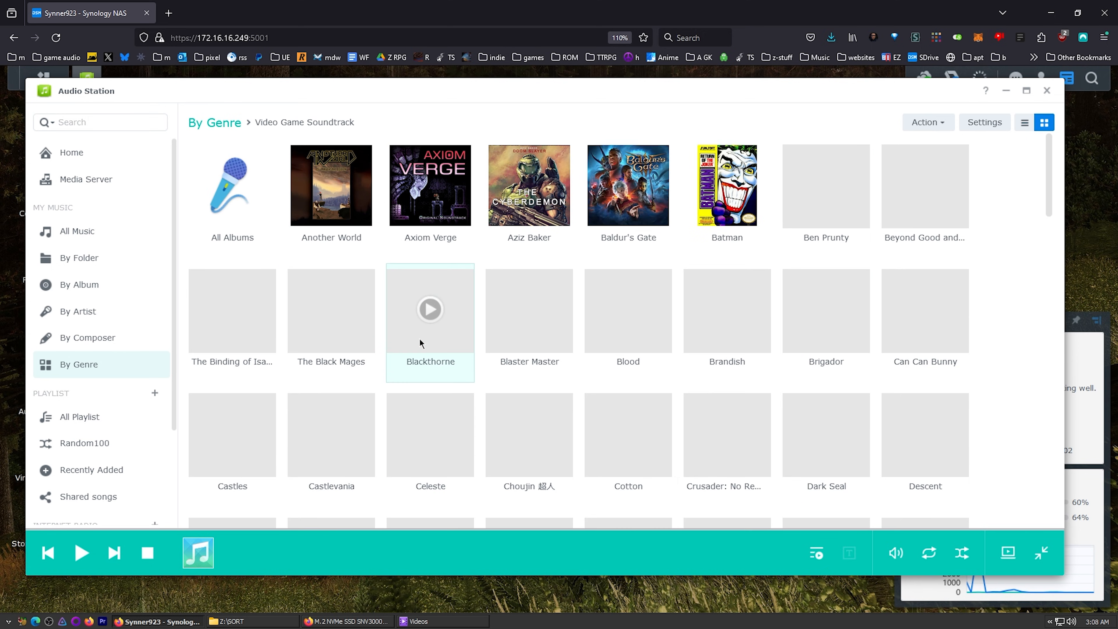
mouse_move(430, 185)
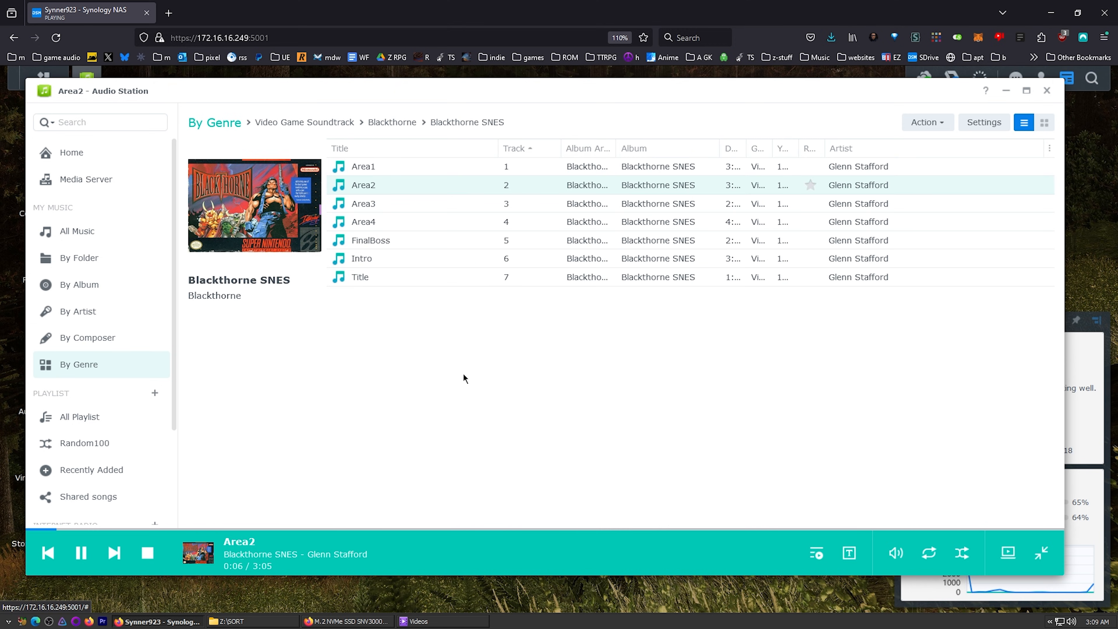
click(83, 442)
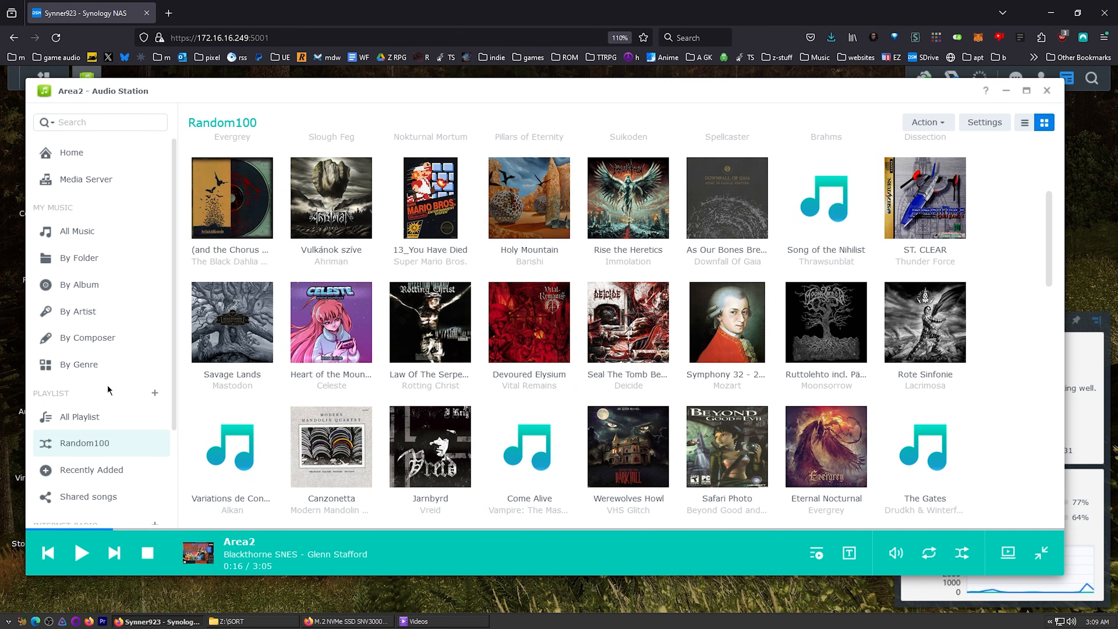
click(79, 311)
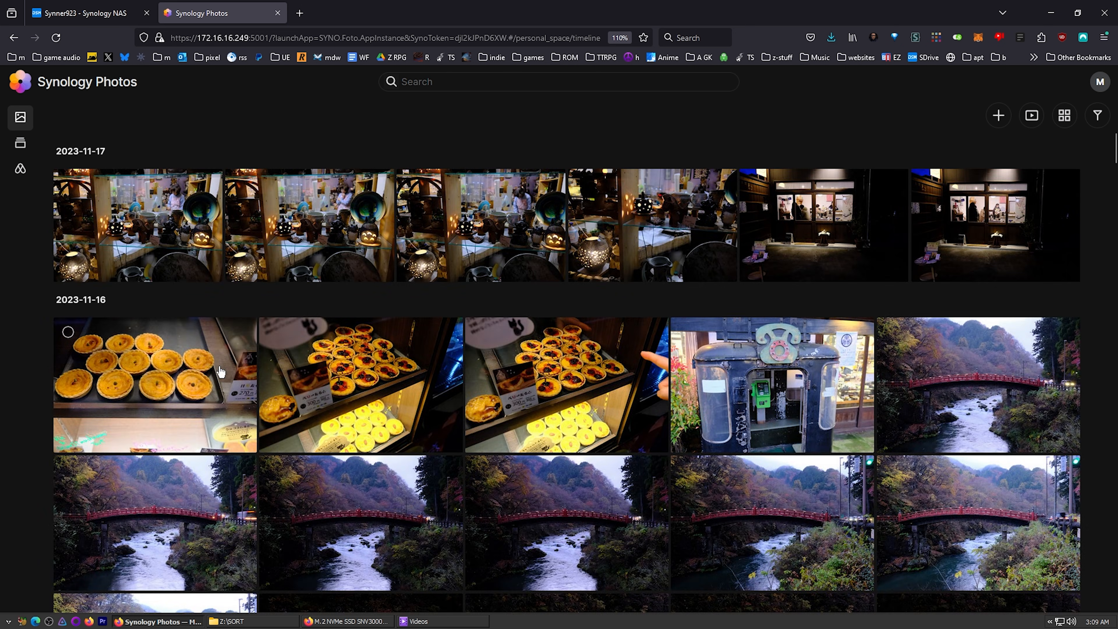
View a red bridge photo full size, then open the Subjects album collection.
double_click(153, 385)
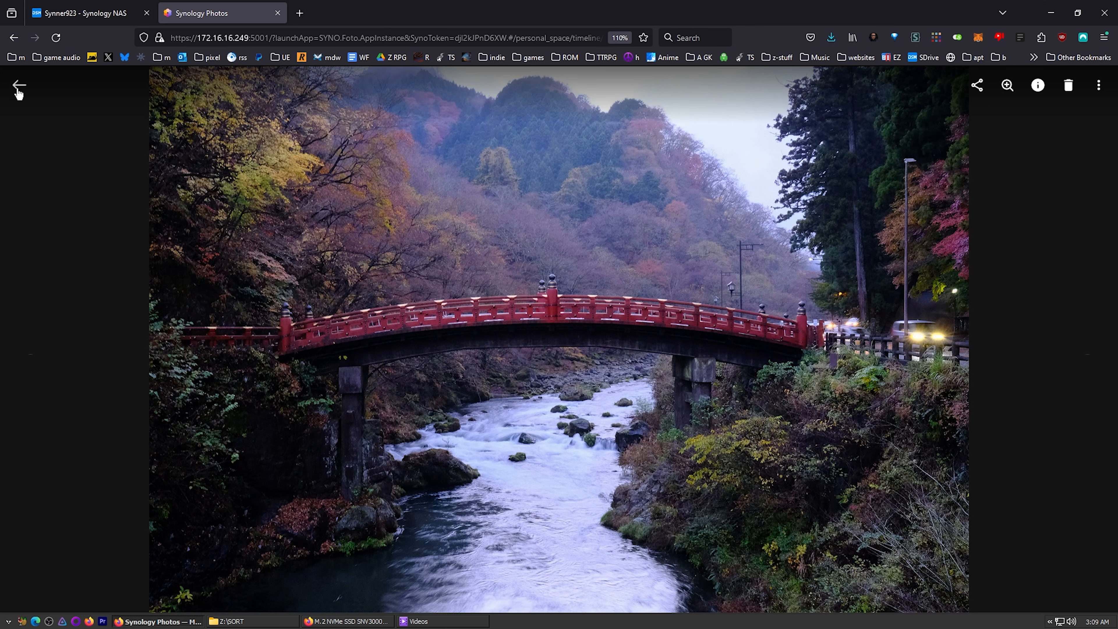
click(17, 89)
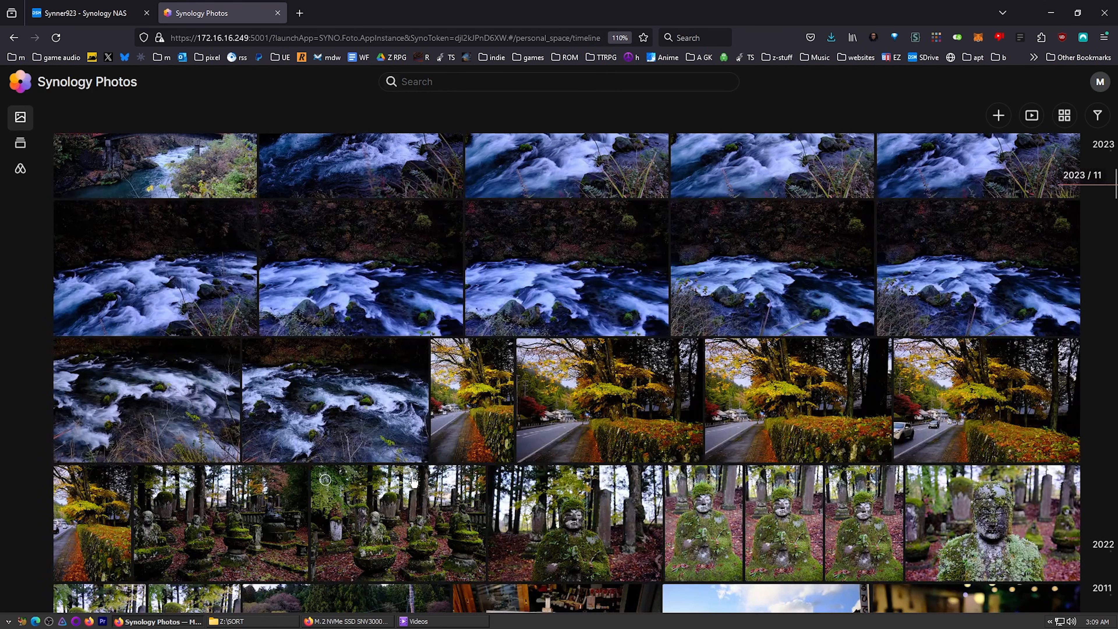
scroll(down, 3)
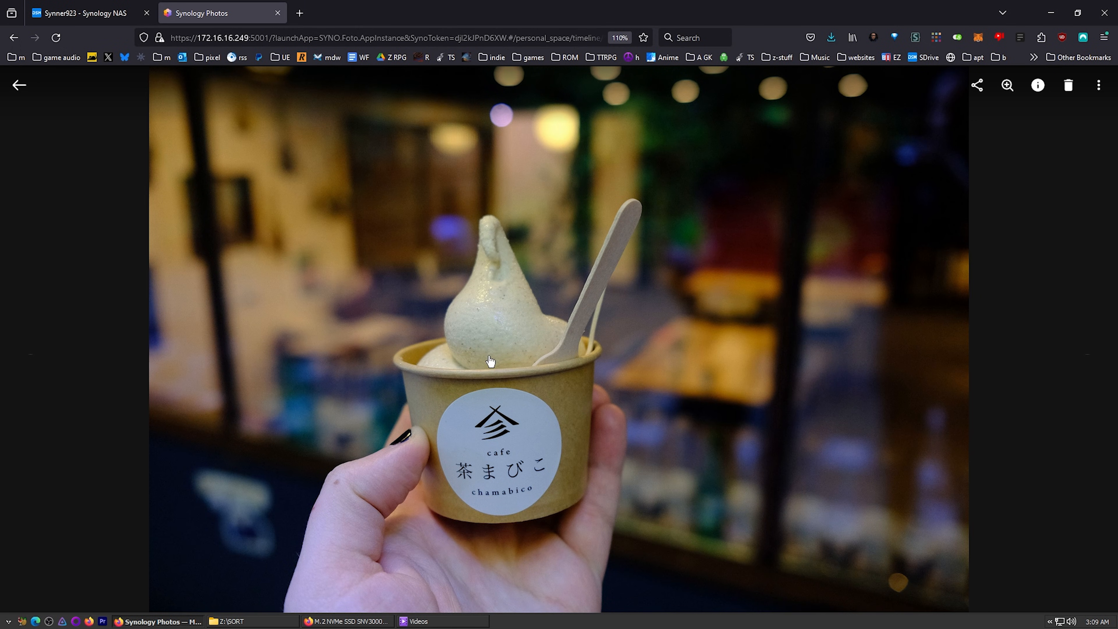
mouse_move(85, 98)
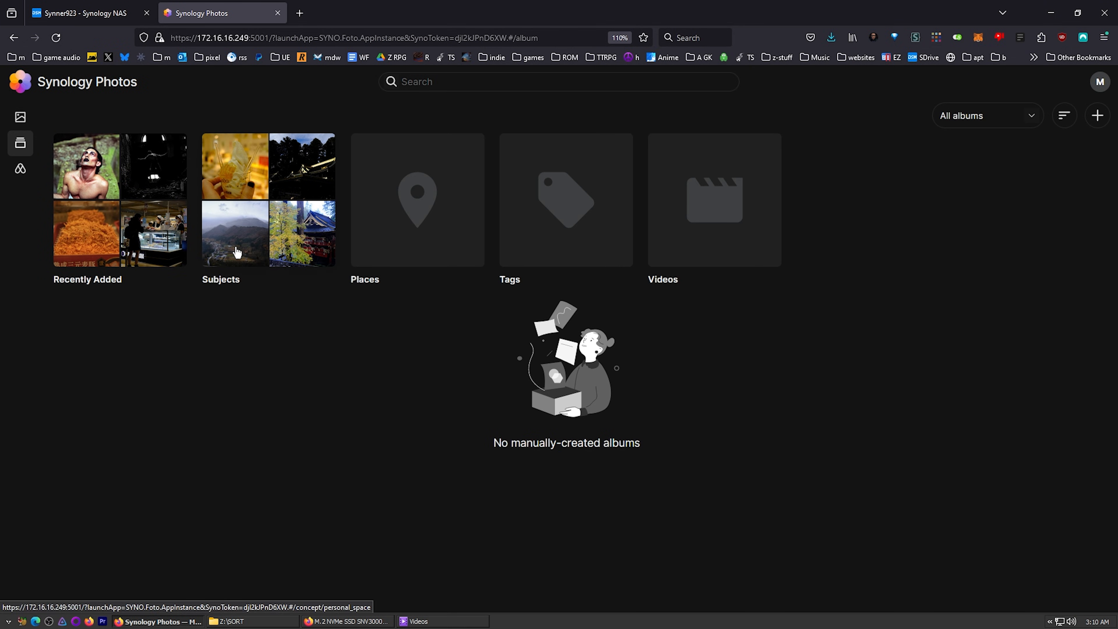
click(267, 200)
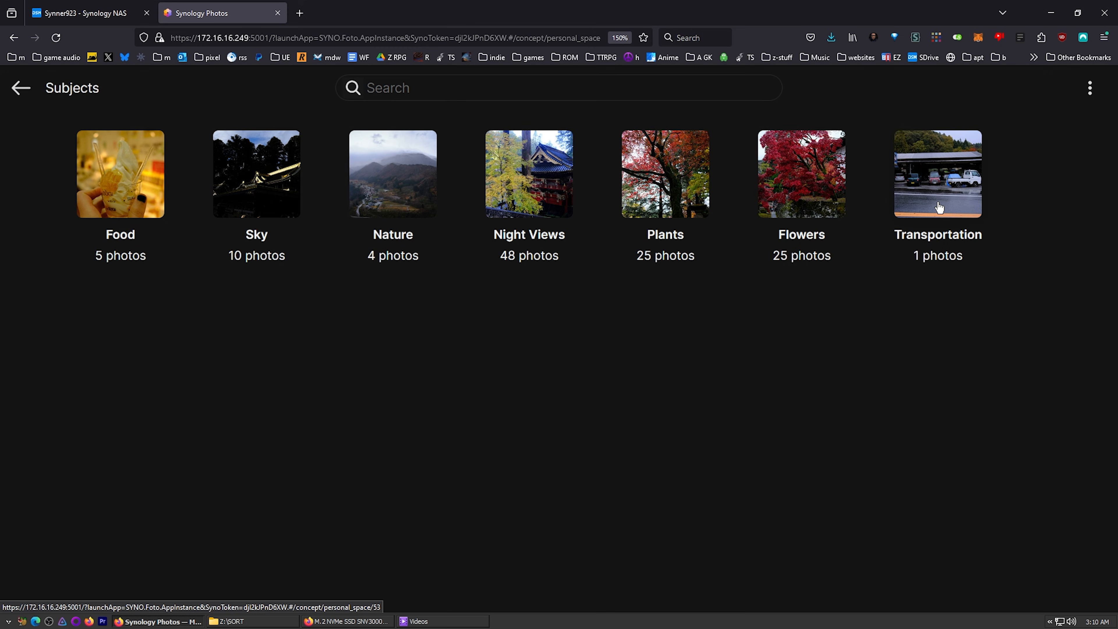
mouse_move(318, 380)
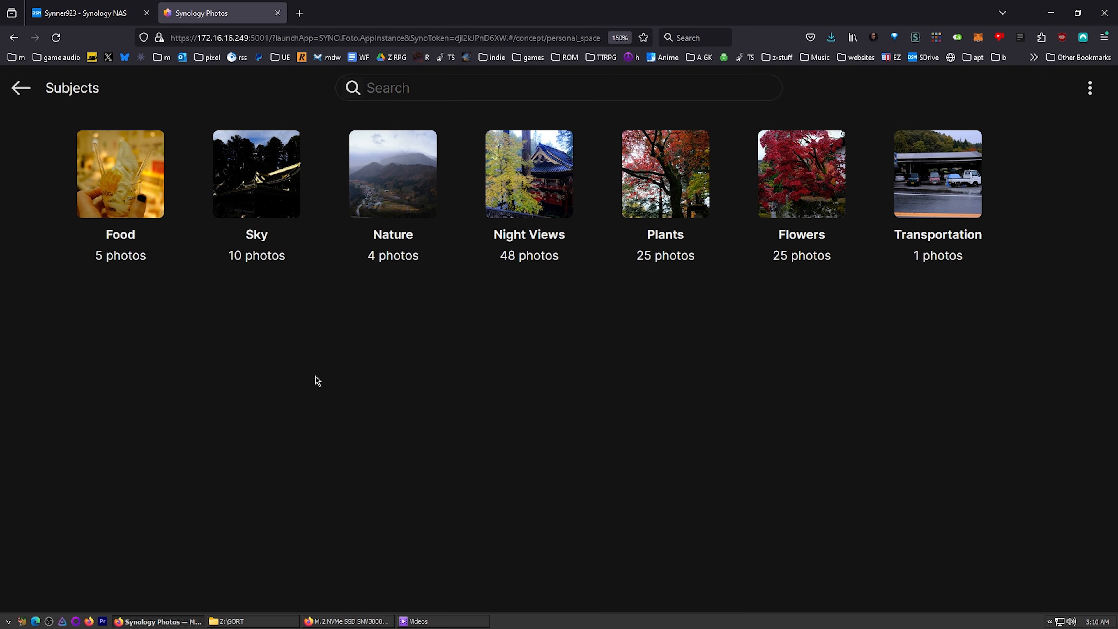
click(120, 174)
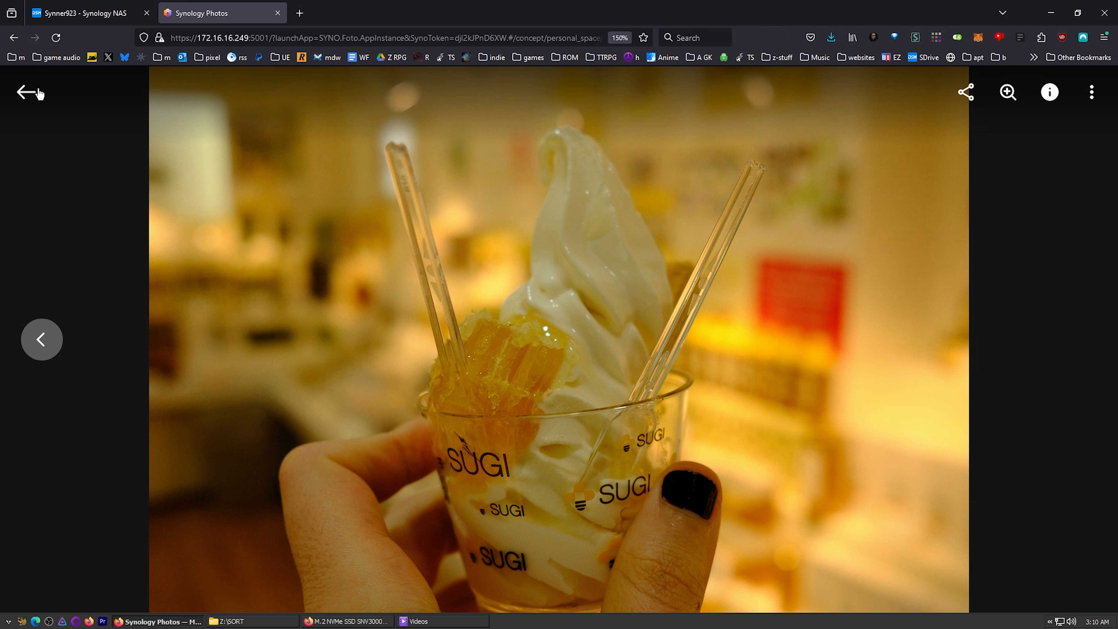
click(41, 339)
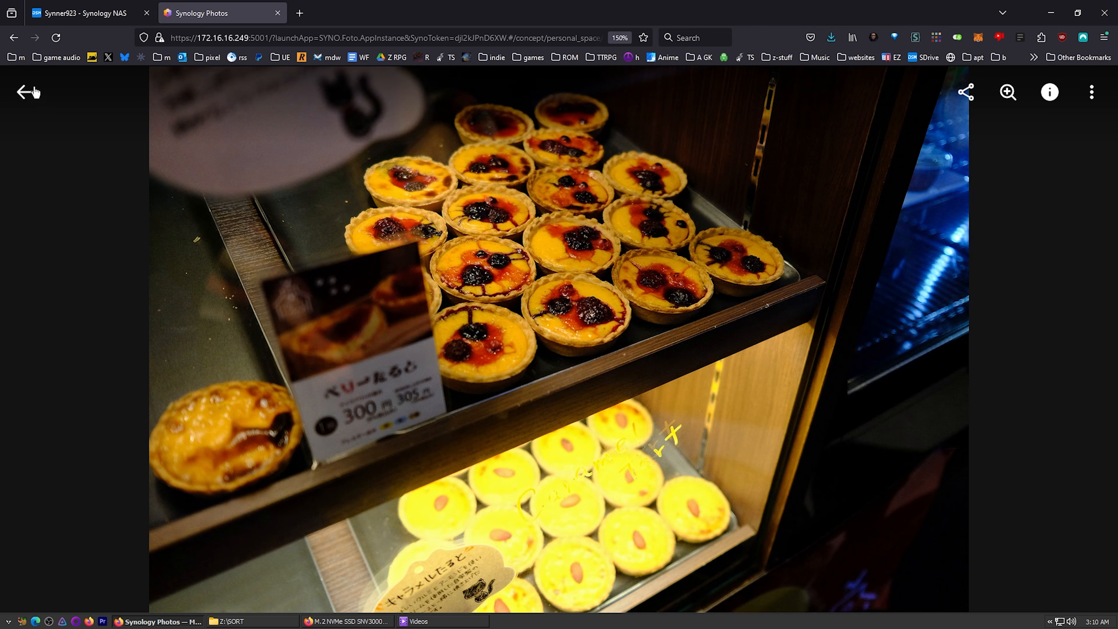
click(26, 92)
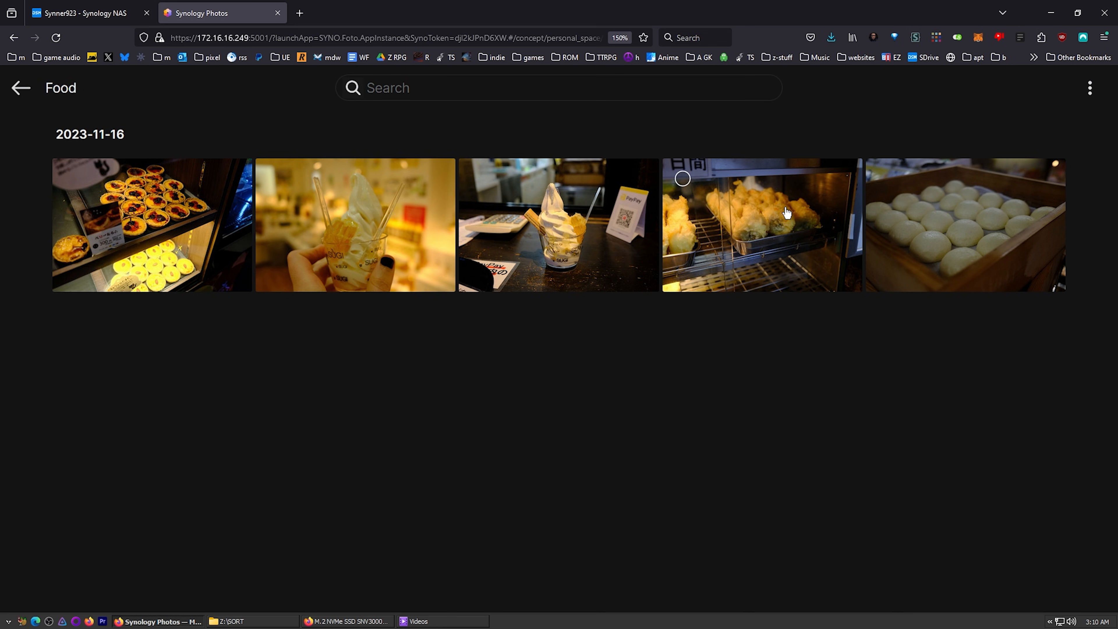
click(965, 225)
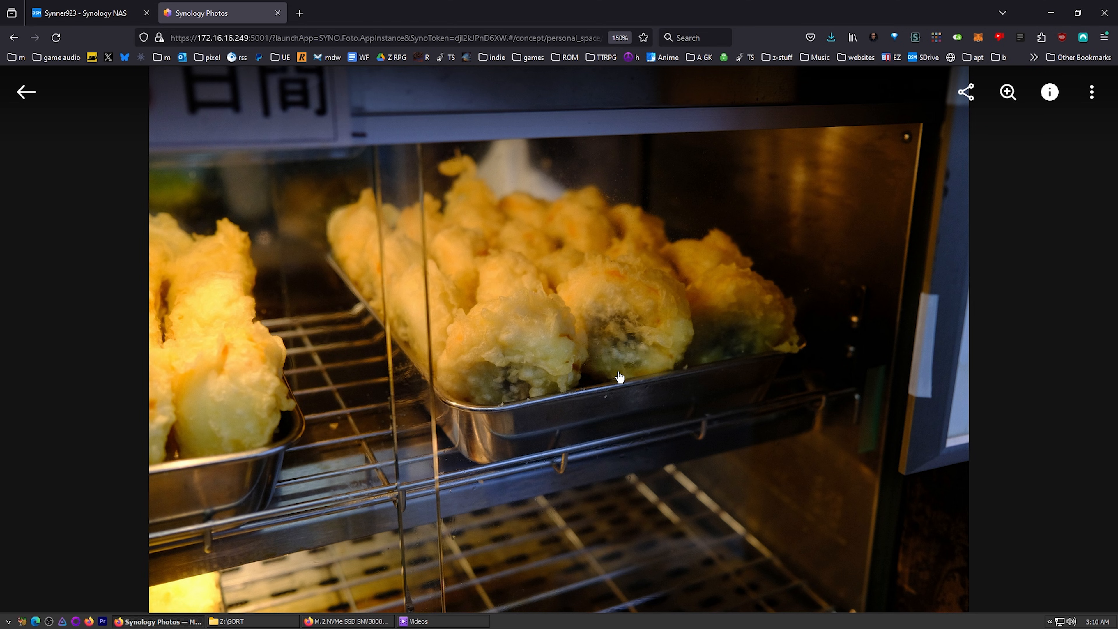
mouse_move(639, 281)
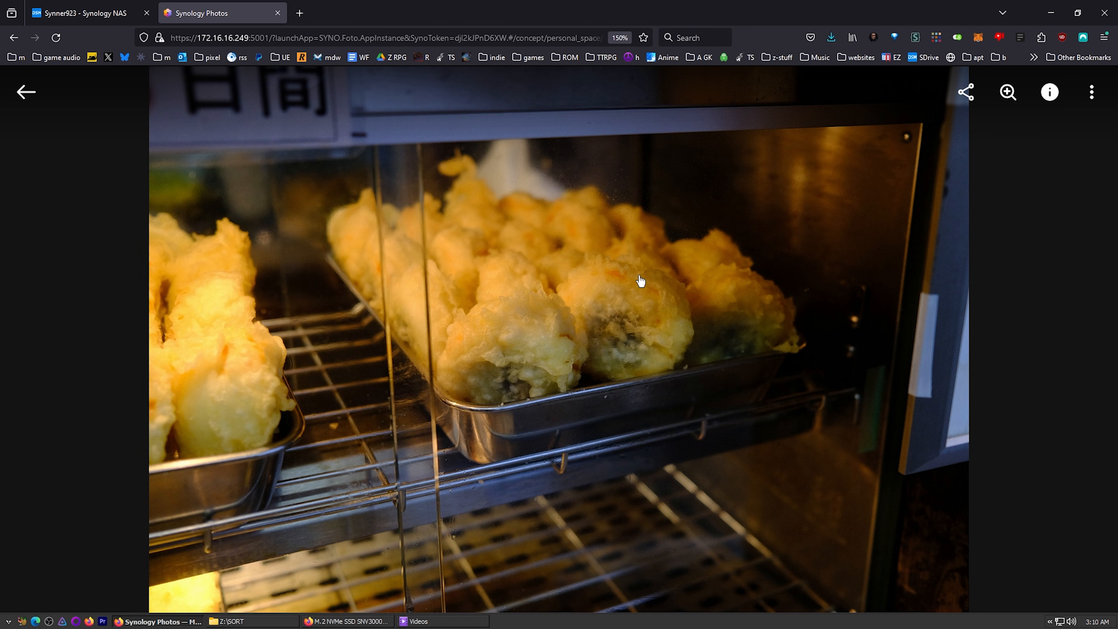
click(25, 92)
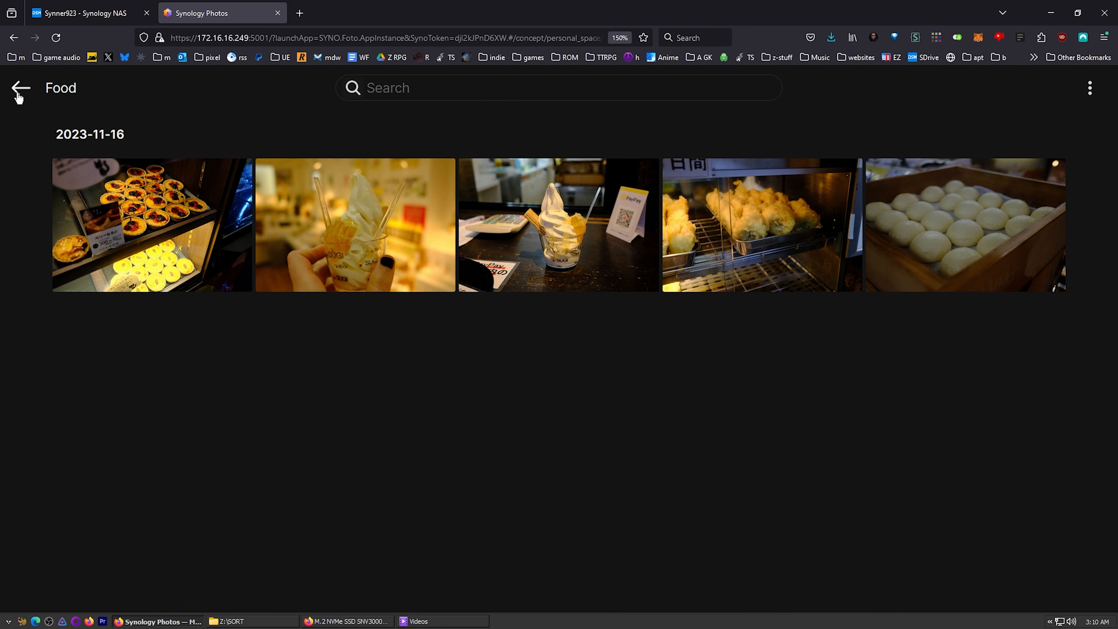
click(20, 88)
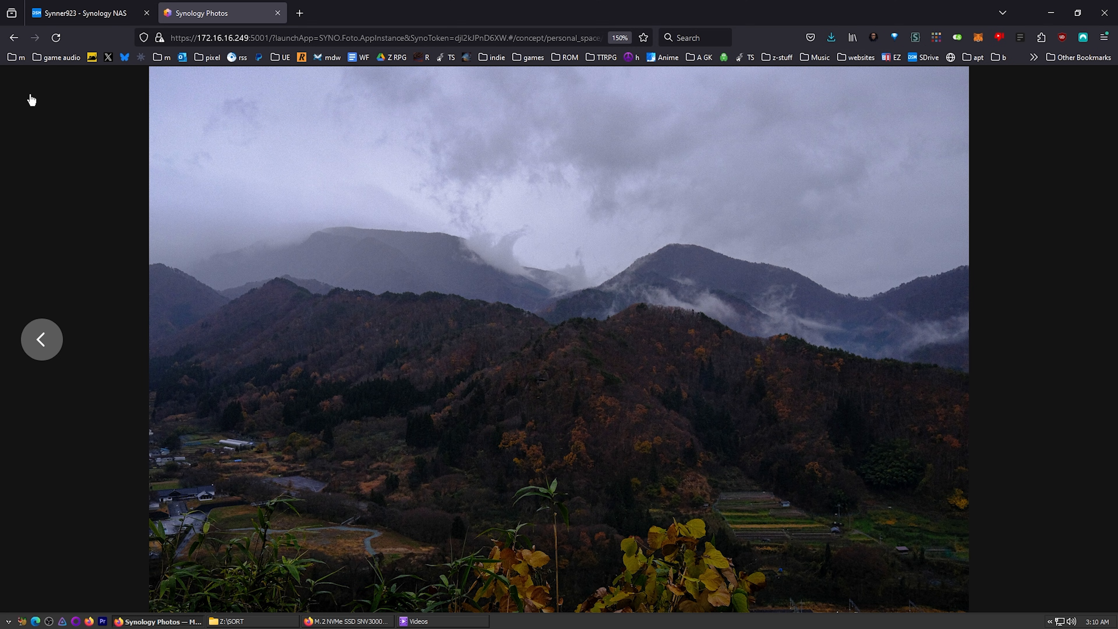
click(41, 339)
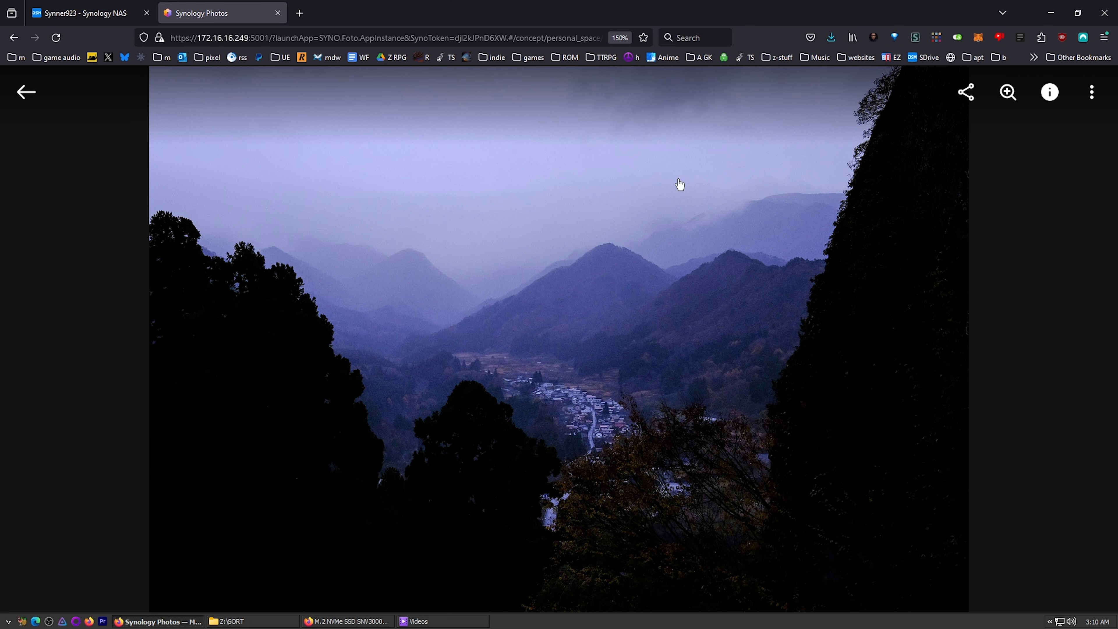
click(26, 92)
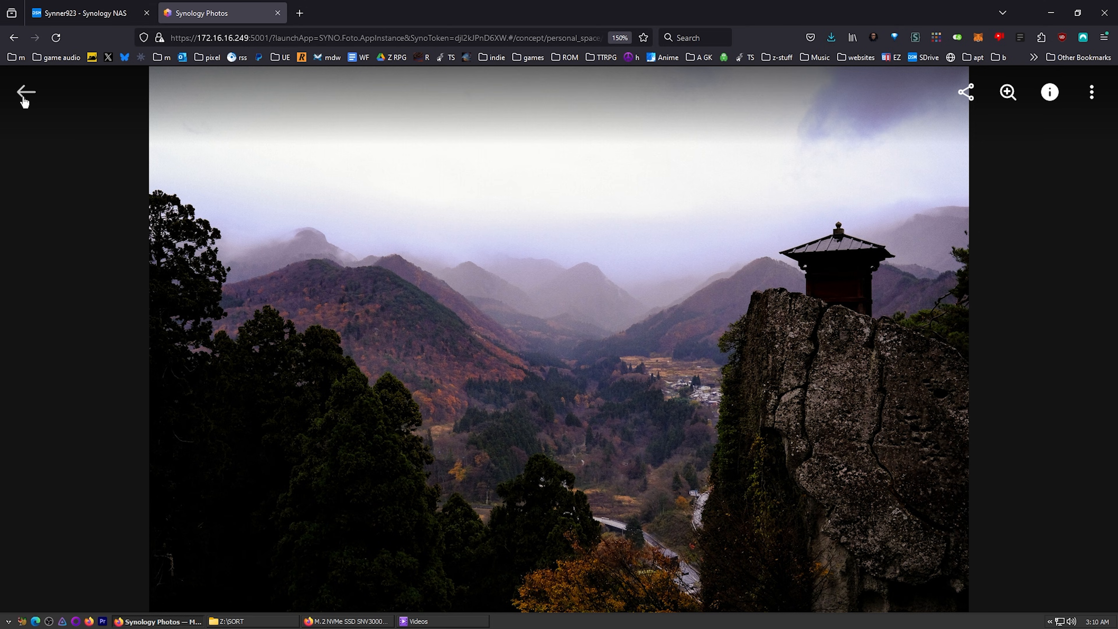
click(25, 93)
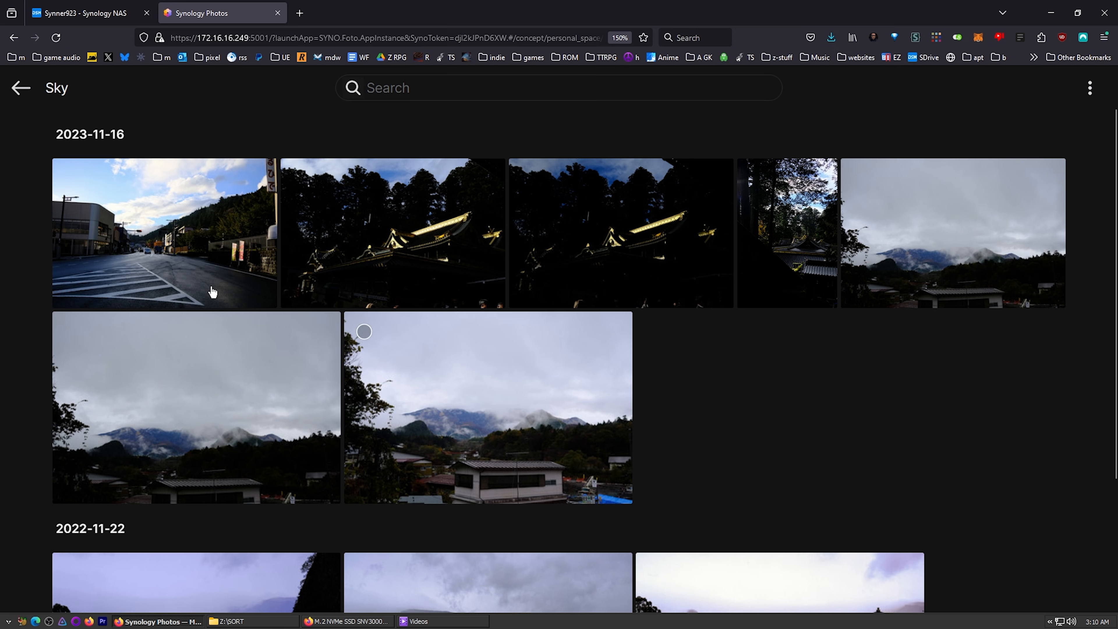
click(20, 88)
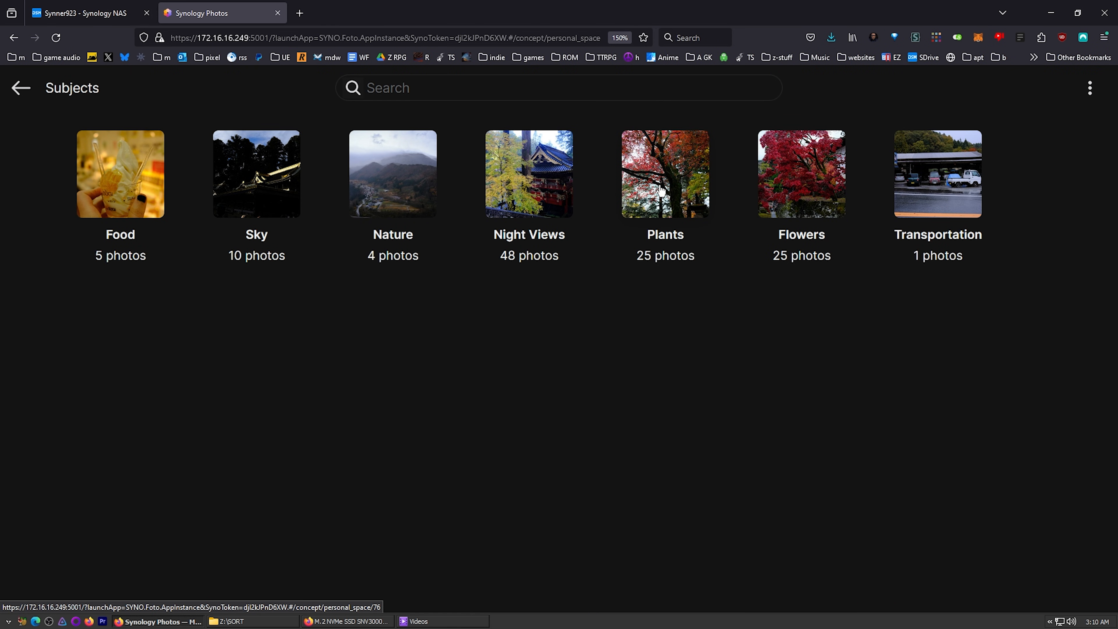
View the red maple leaves photo's public share link settings, then close them.
click(664, 174)
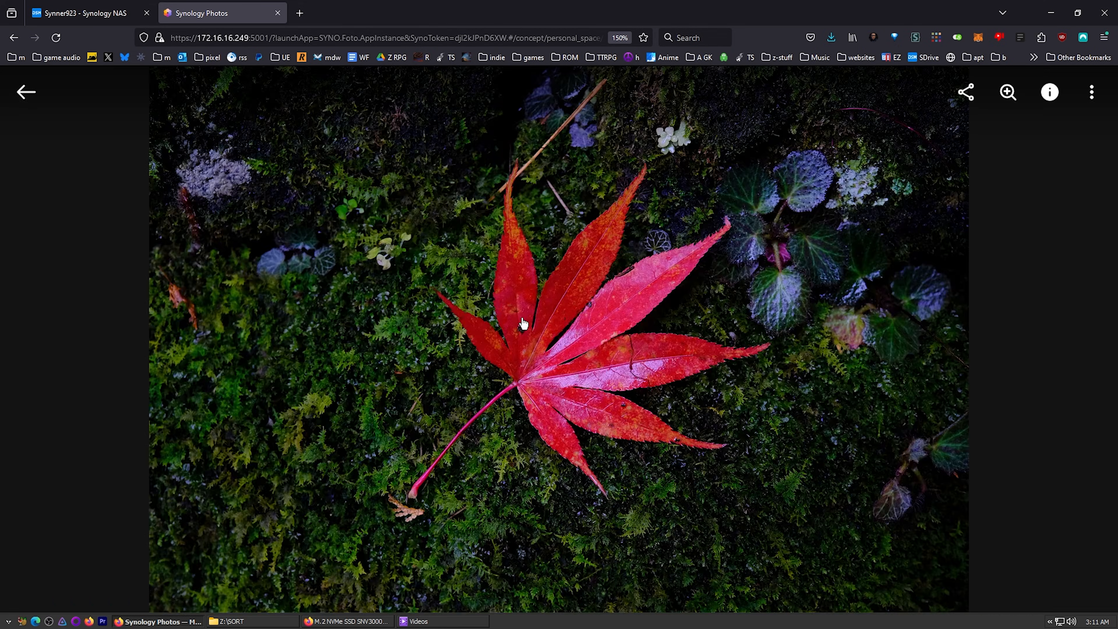
click(25, 91)
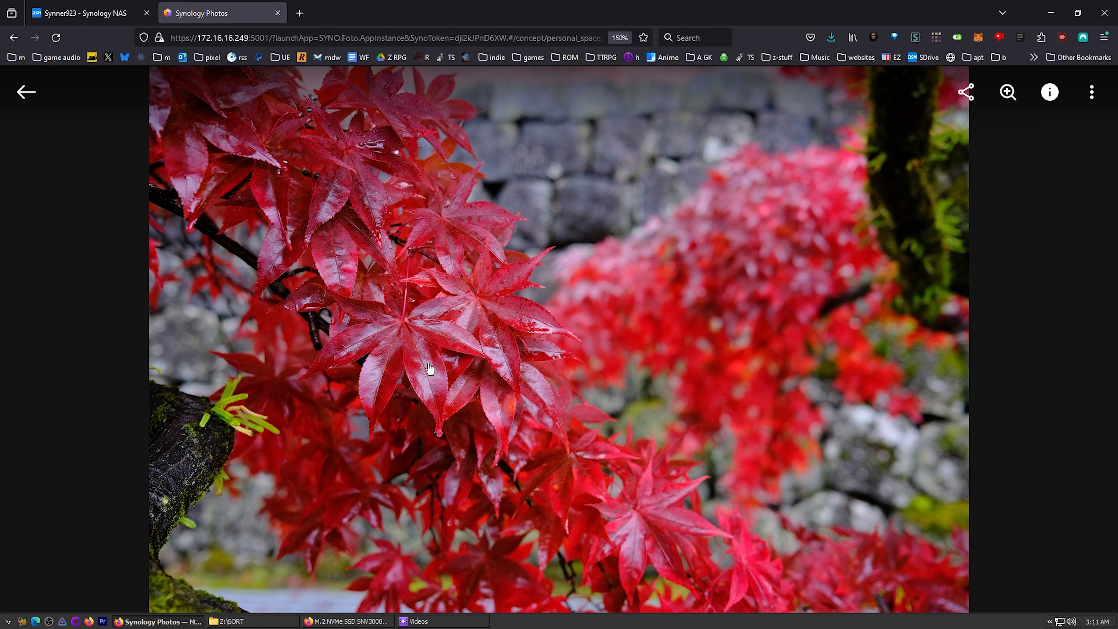
mouse_move(202, 270)
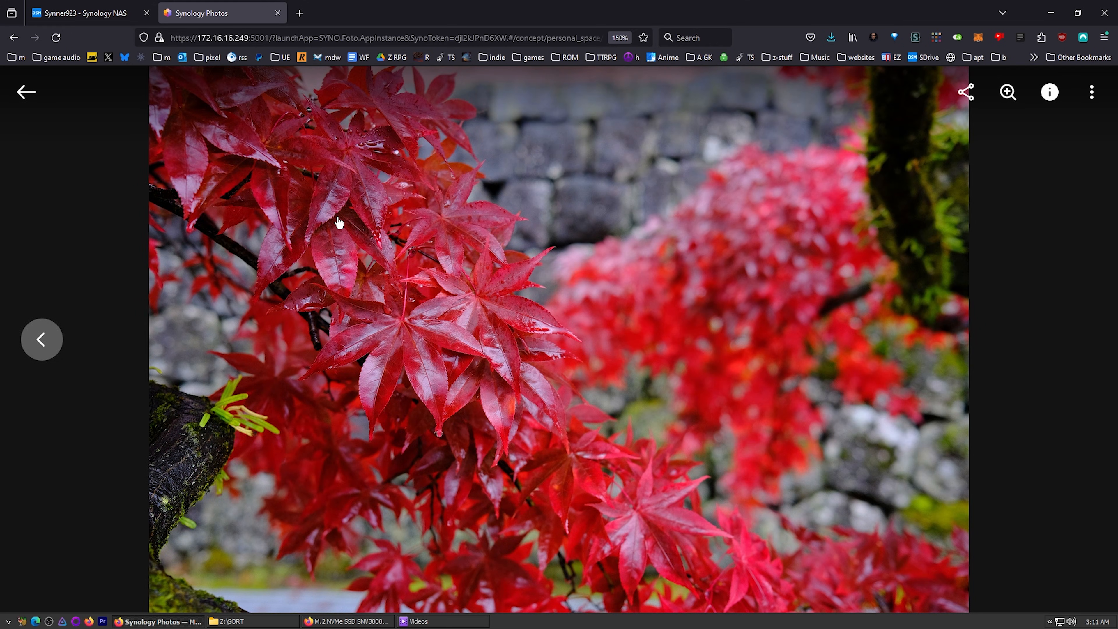
mouse_move(966, 92)
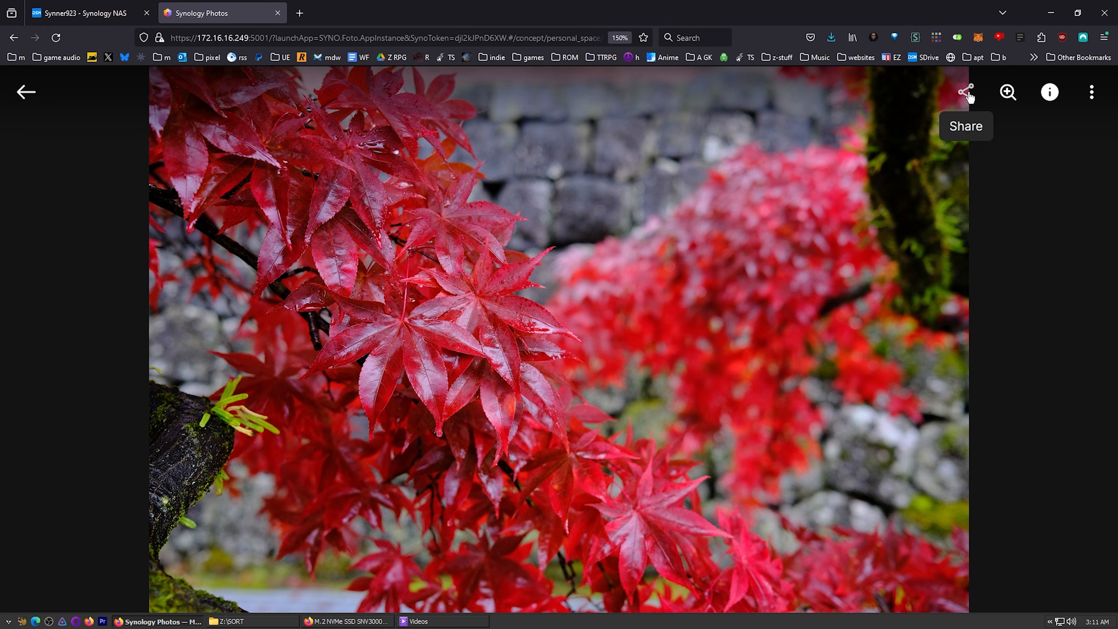
click(966, 92)
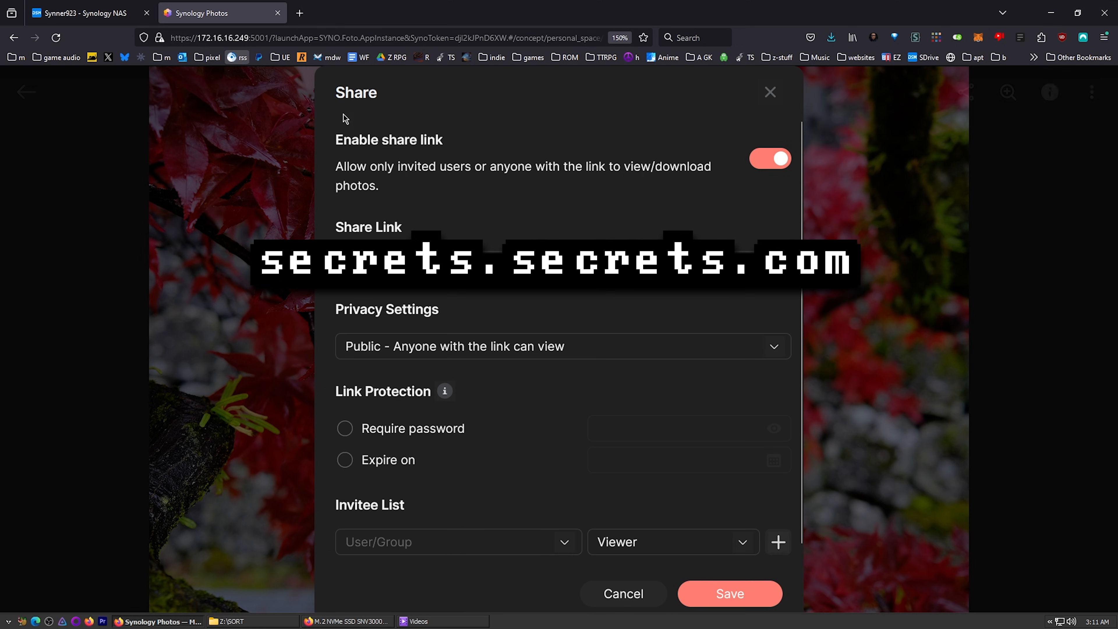
mouse_move(667, 304)
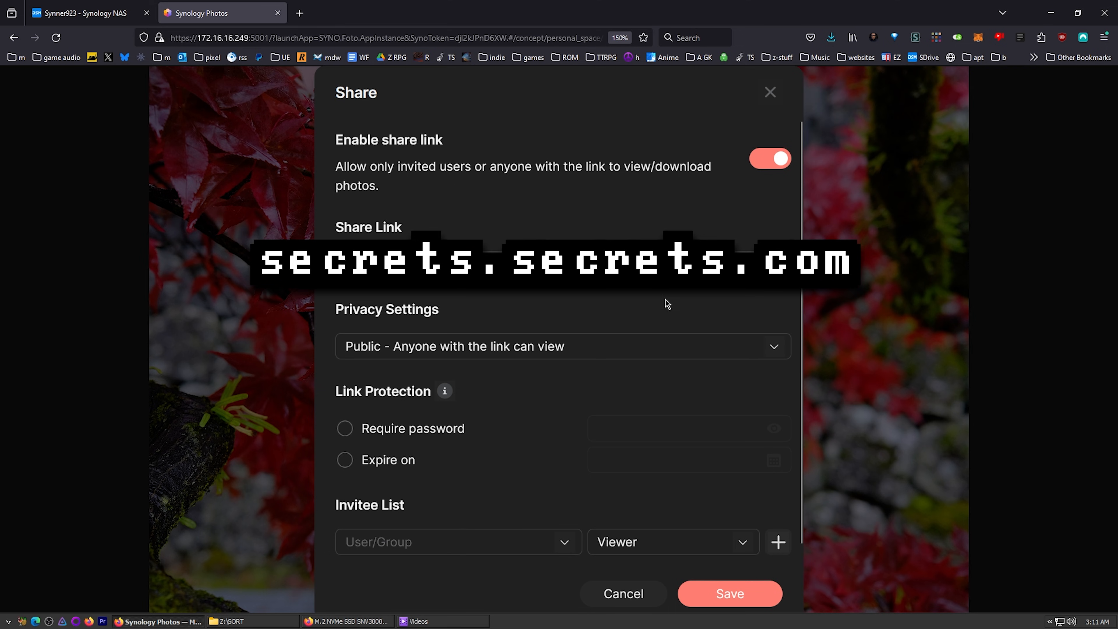
mouse_move(144, 126)
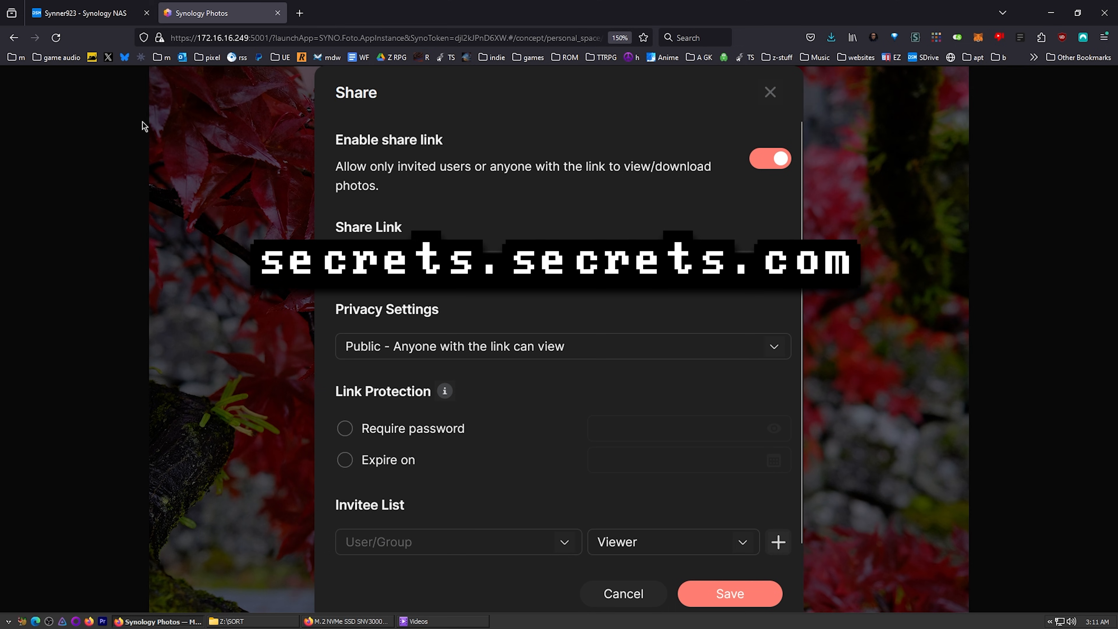
click(770, 92)
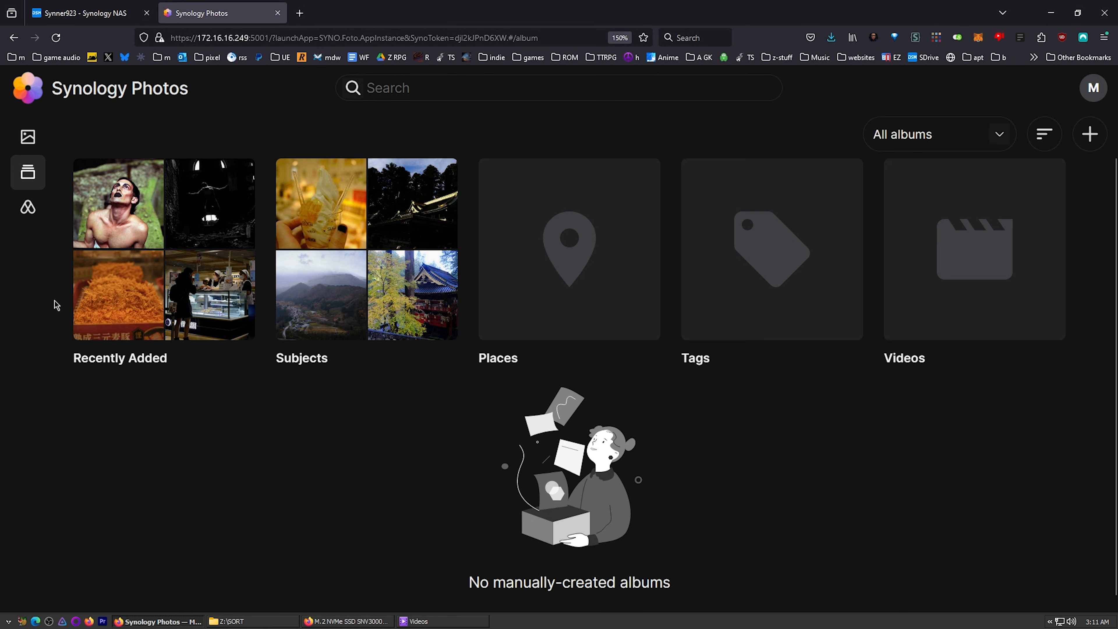
Review the Sharing page and its Photo Request section, then return to Photos.
click(28, 207)
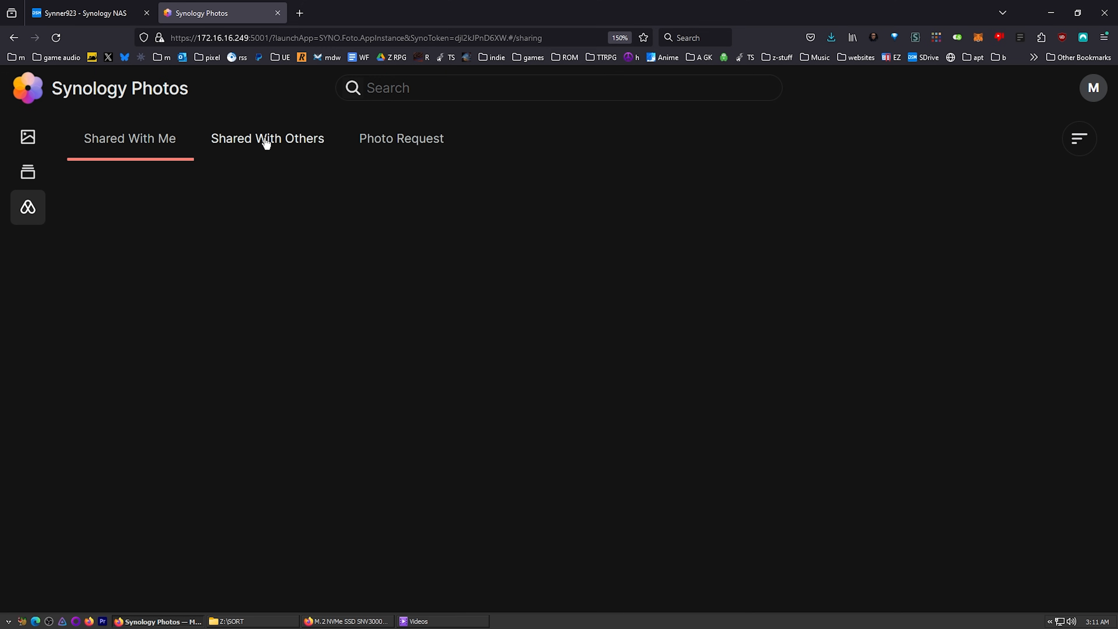
click(401, 138)
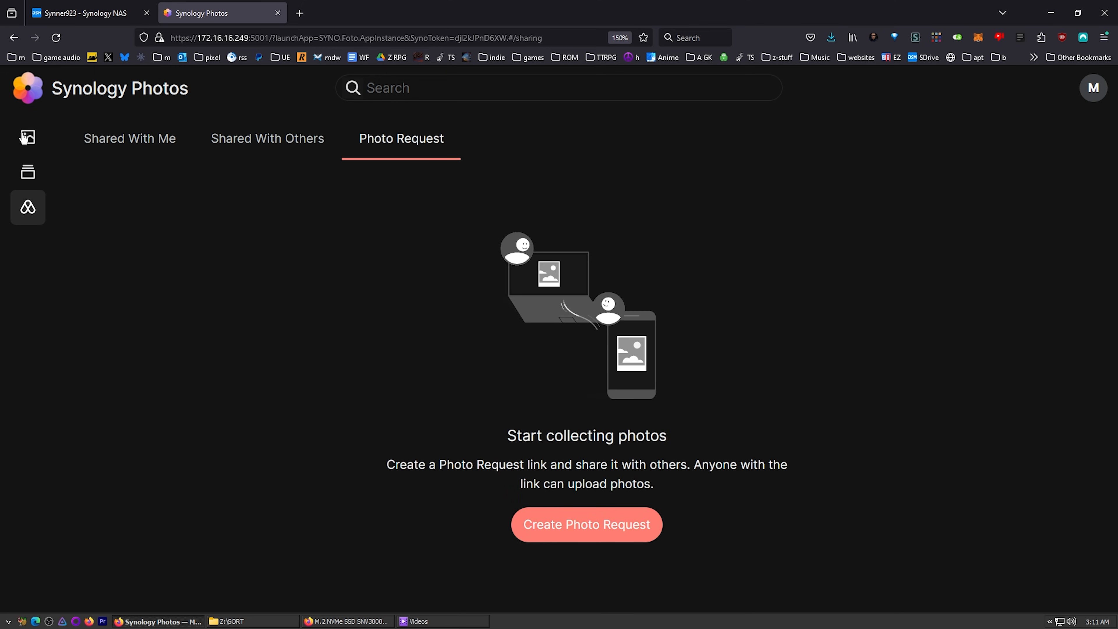
click(27, 137)
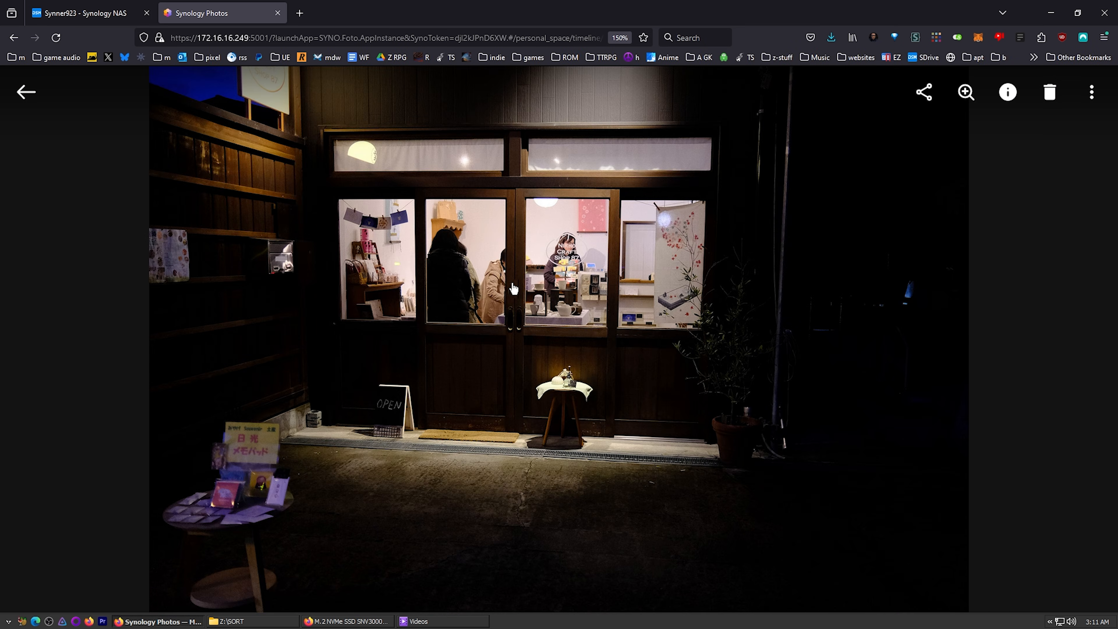
mouse_move(580, 242)
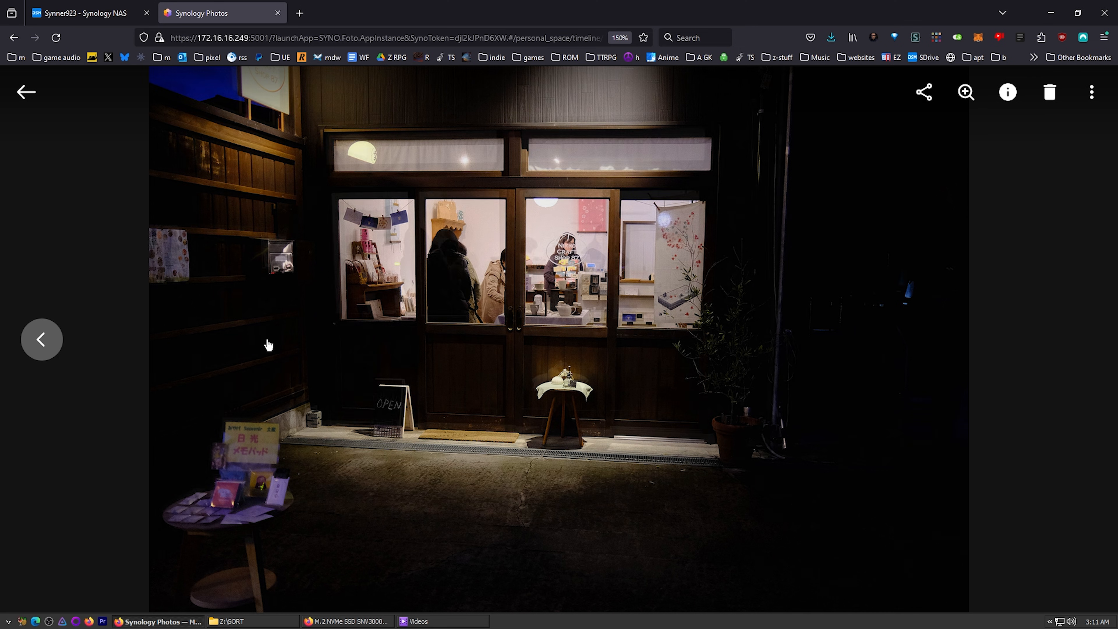
Browse down the photo timeline and step through individual photos.
click(26, 92)
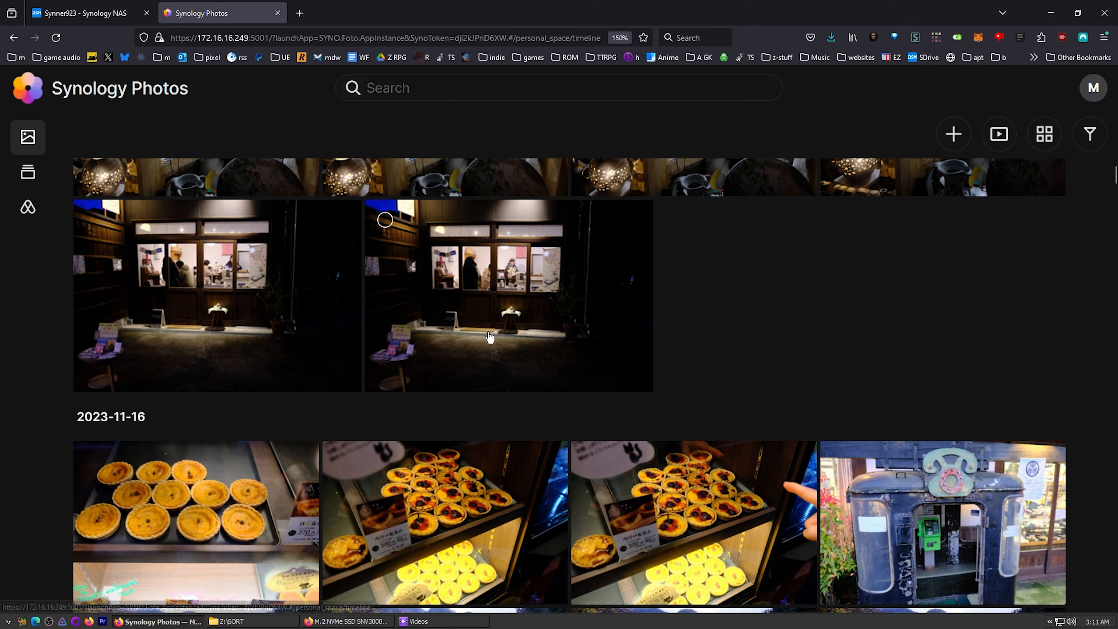
mouse_move(27, 206)
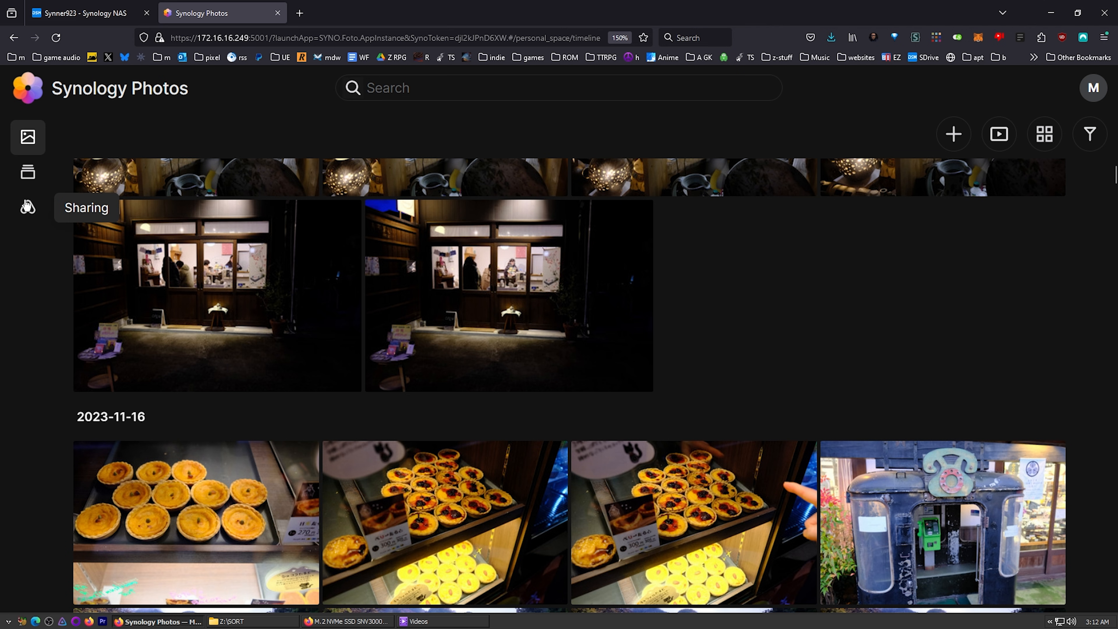
scroll(down, 3)
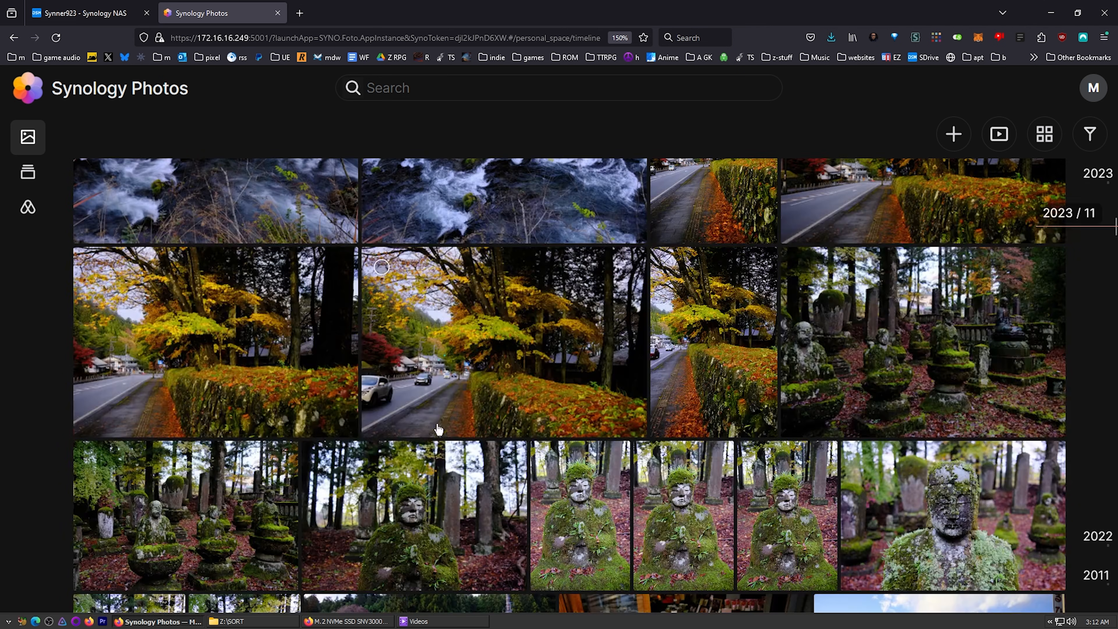
scroll(down, 3)
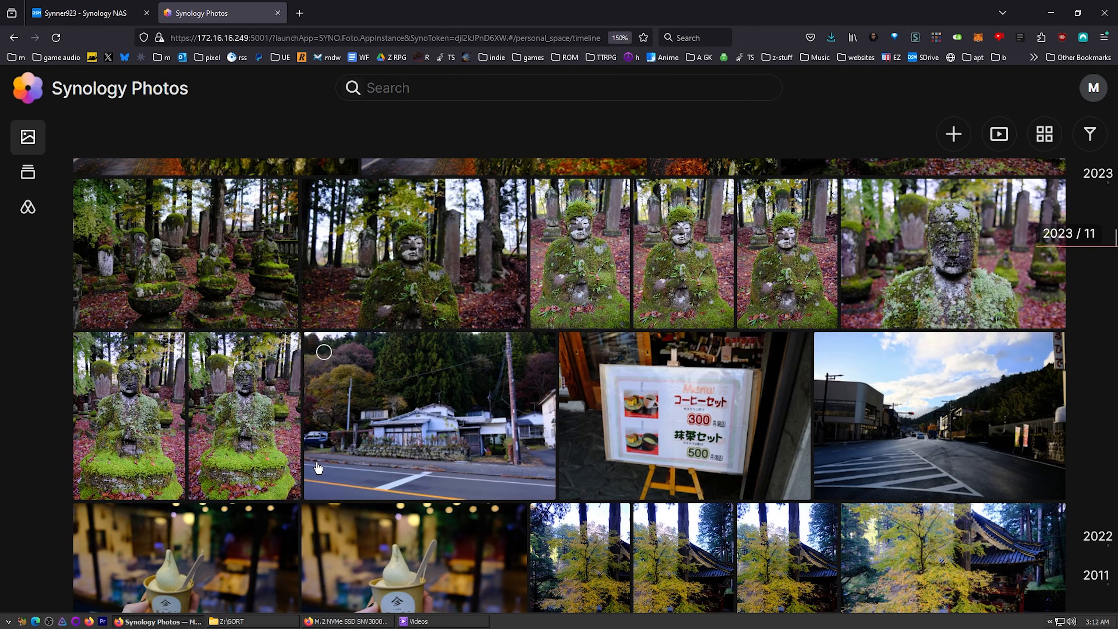
scroll(down, 3)
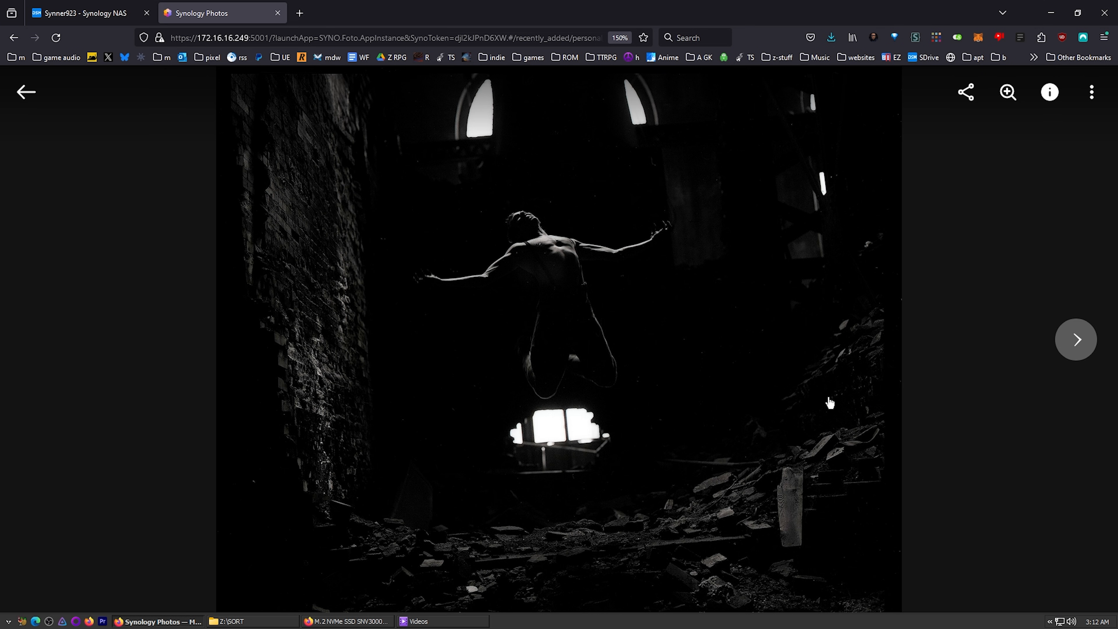
click(1075, 339)
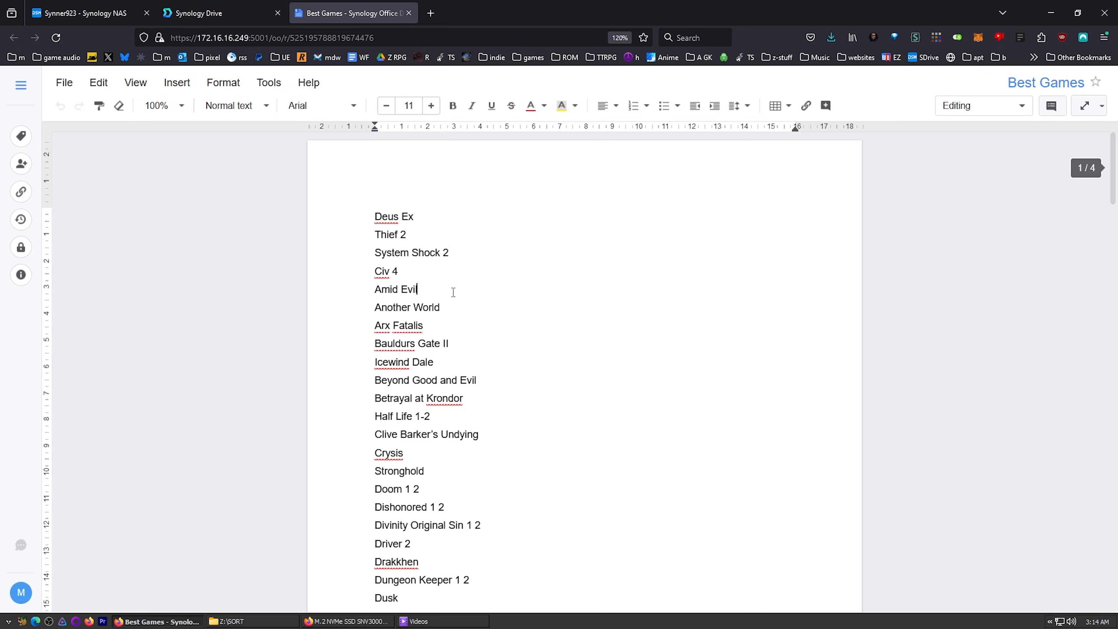
mouse_move(409, 105)
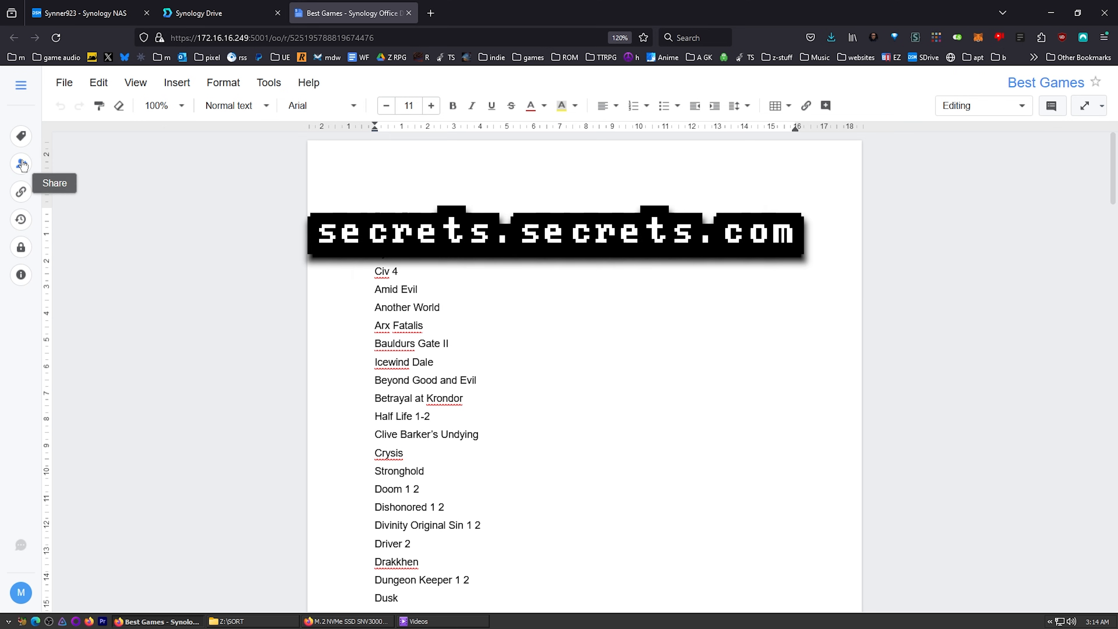
Review the Best Games document's sharing permissions.
click(21, 165)
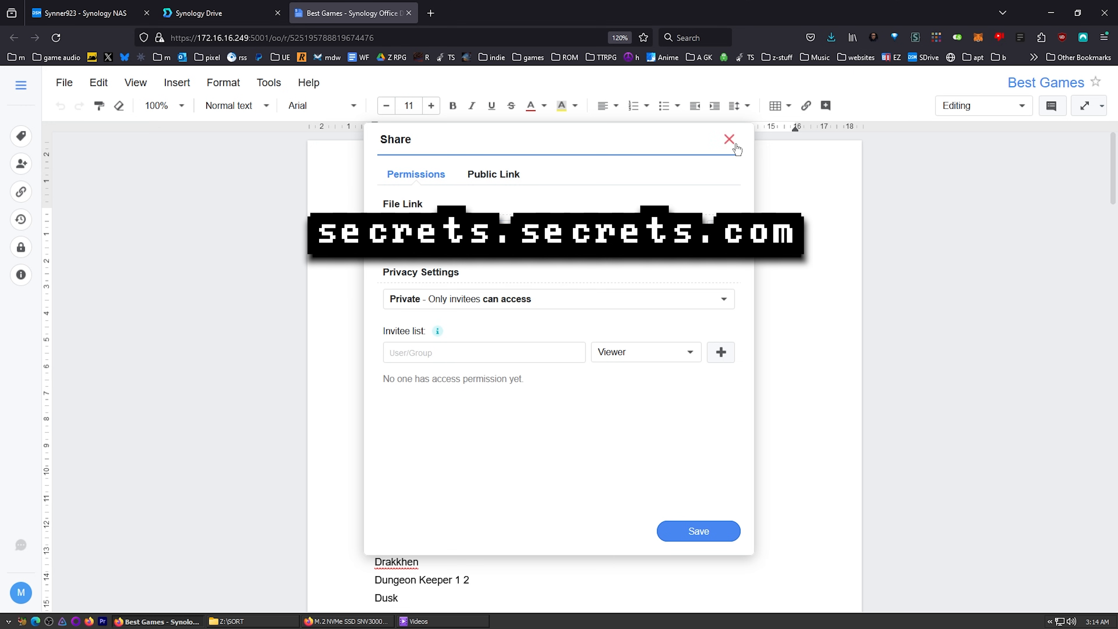
click(729, 139)
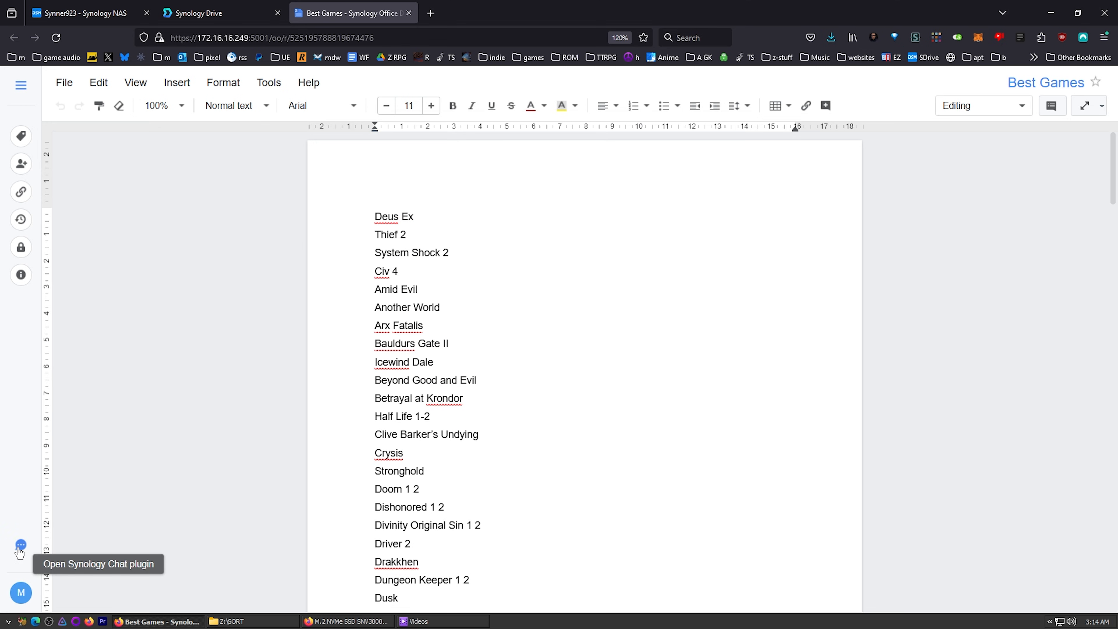
Bring up Synology Chat's General channel alongside the document.
click(20, 545)
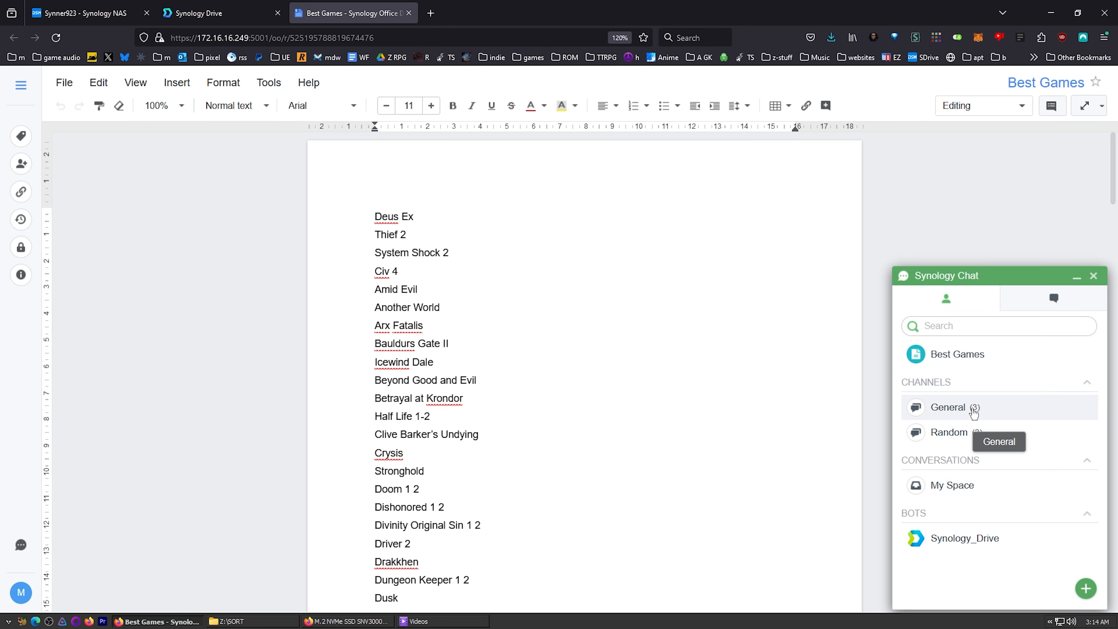
click(1093, 275)
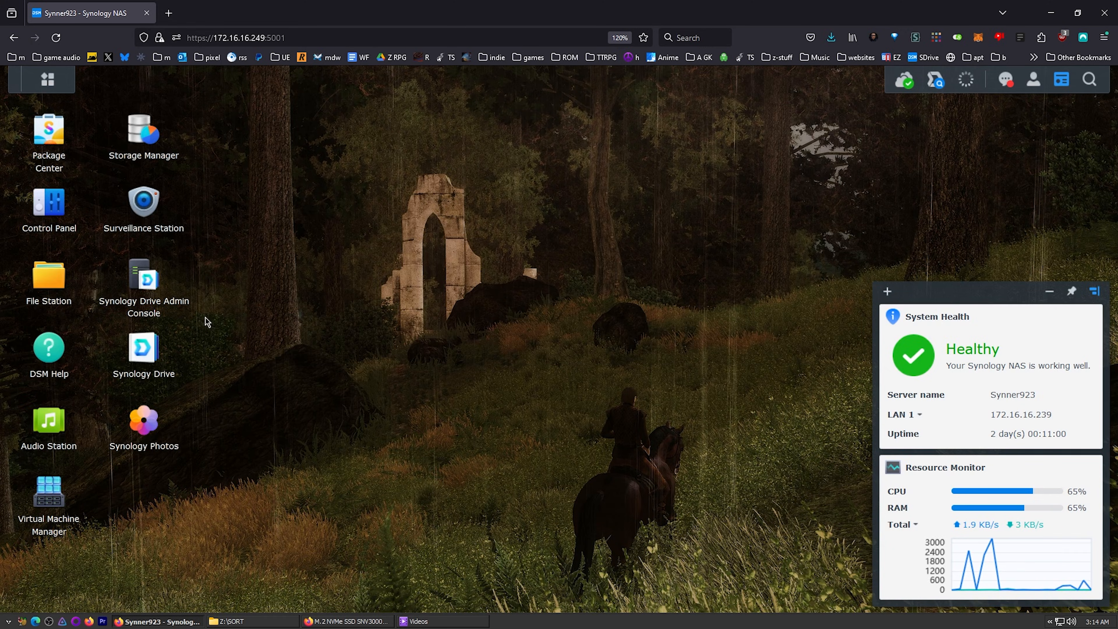
mouse_move(143, 285)
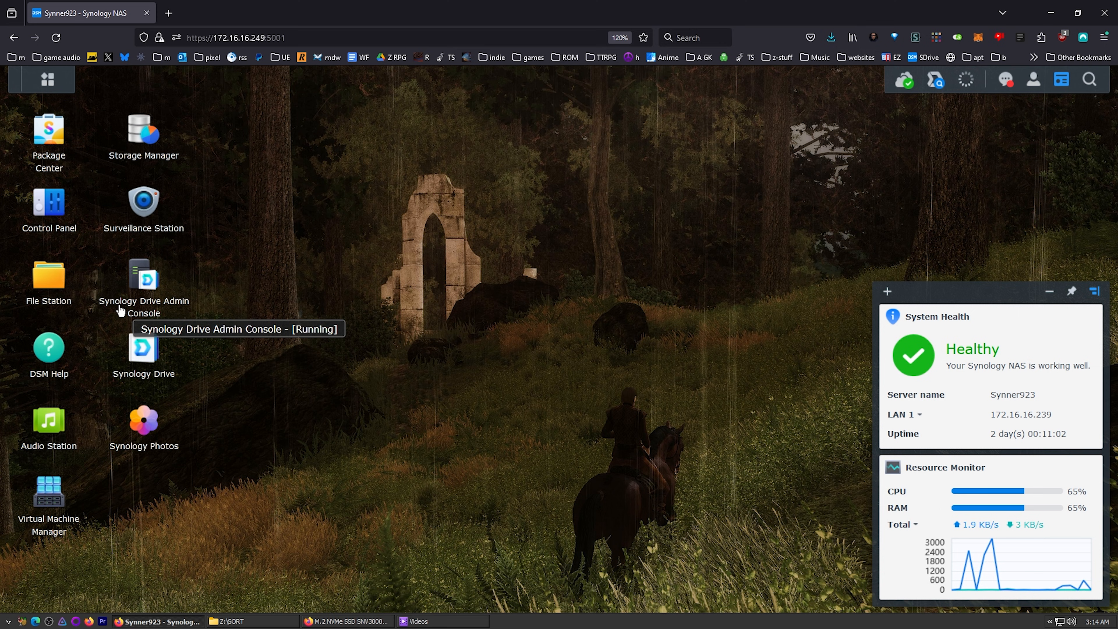
mouse_move(143, 202)
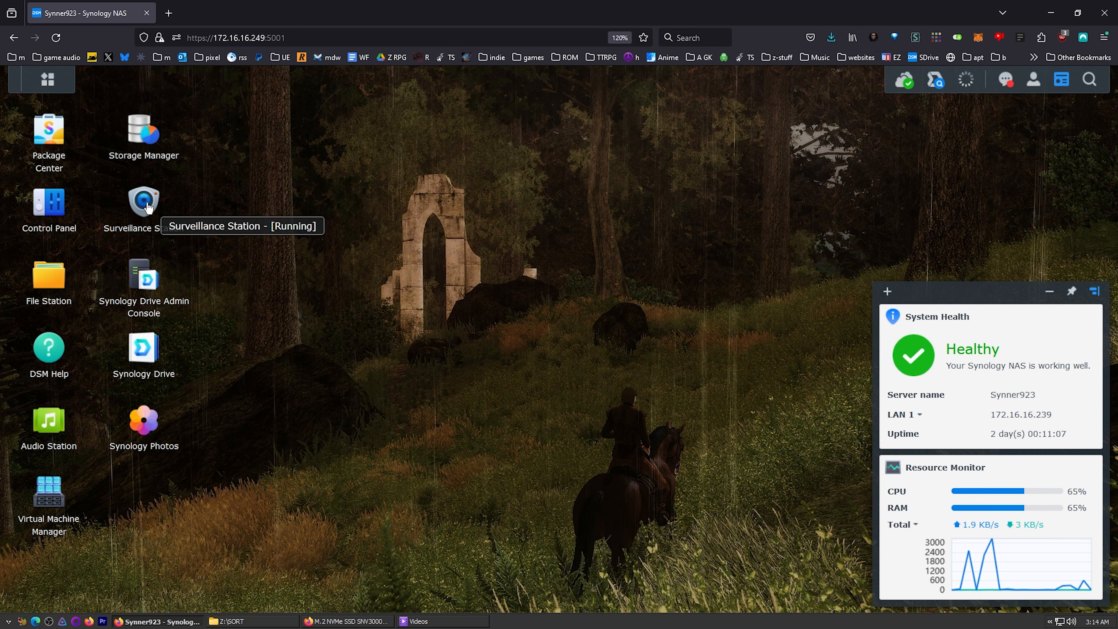
mouse_move(48, 206)
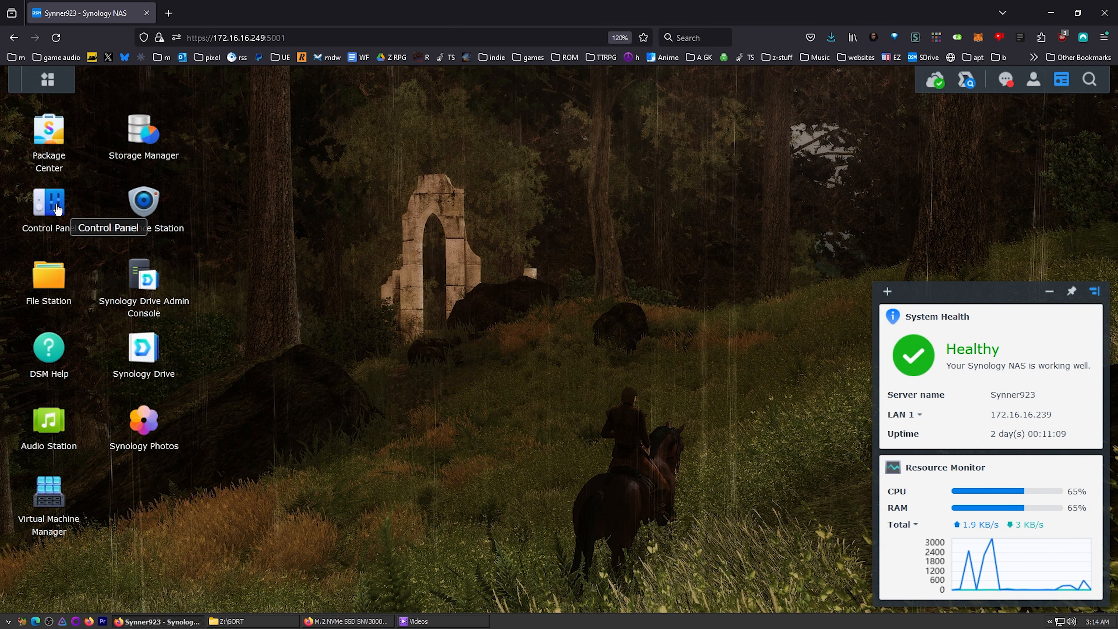